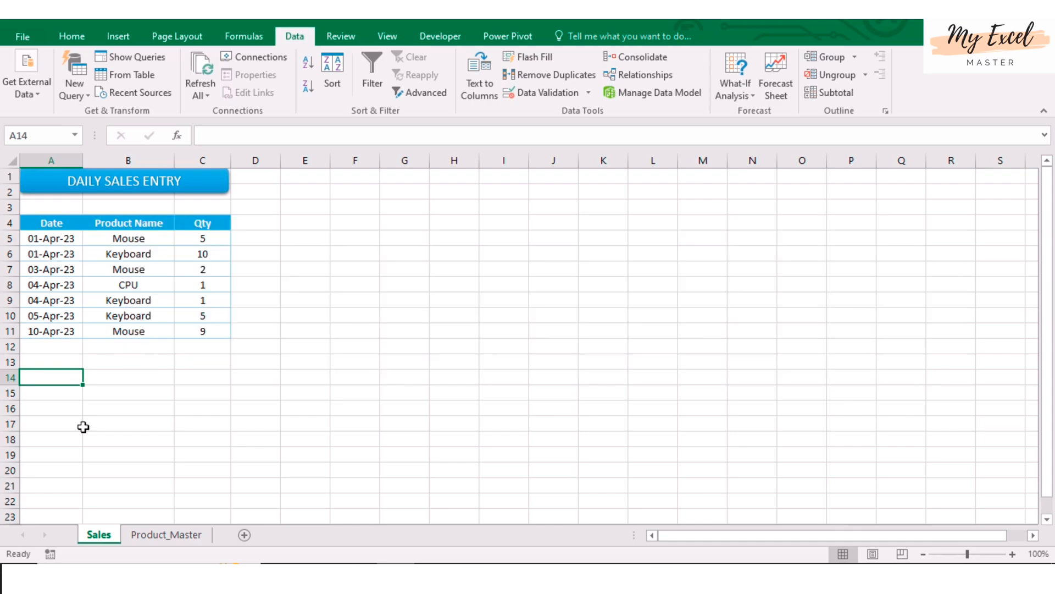
mouse_move(86, 425)
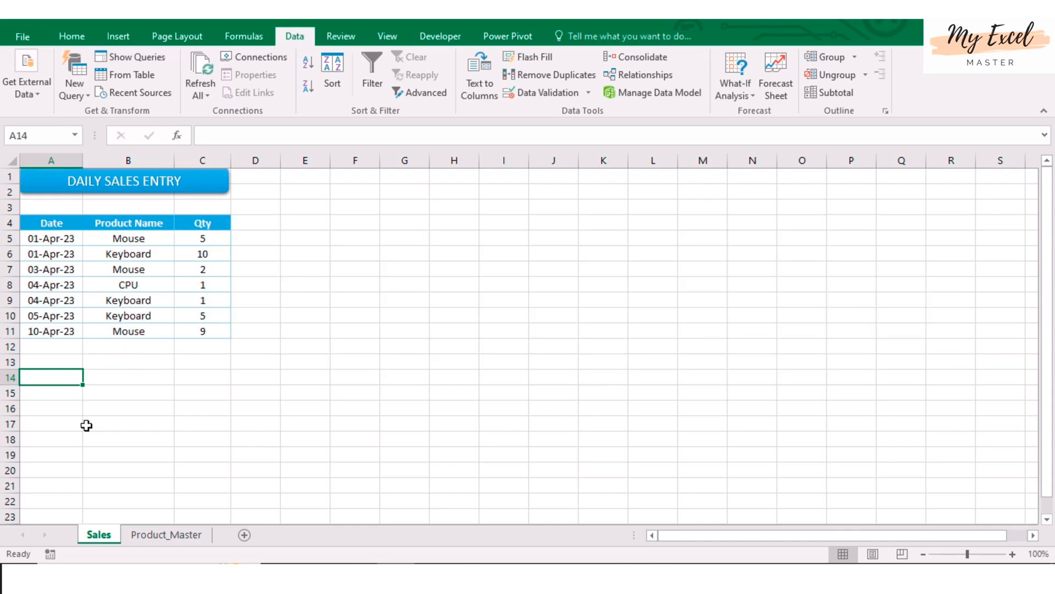
Step: Convert the daily sales data on the Sales sheet into a table with headers
left_click(128, 284)
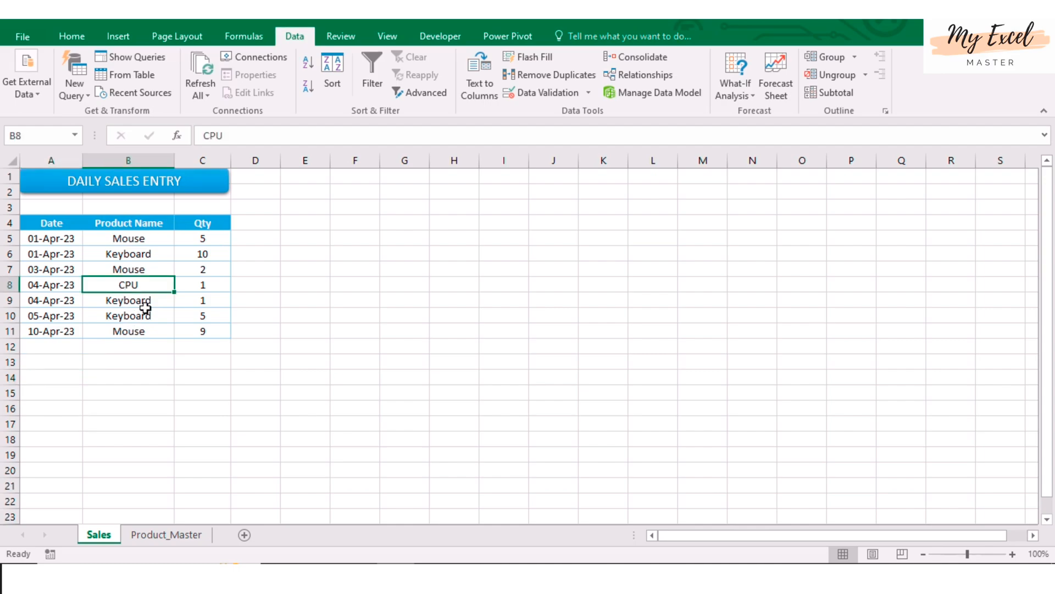
mouse_move(160, 487)
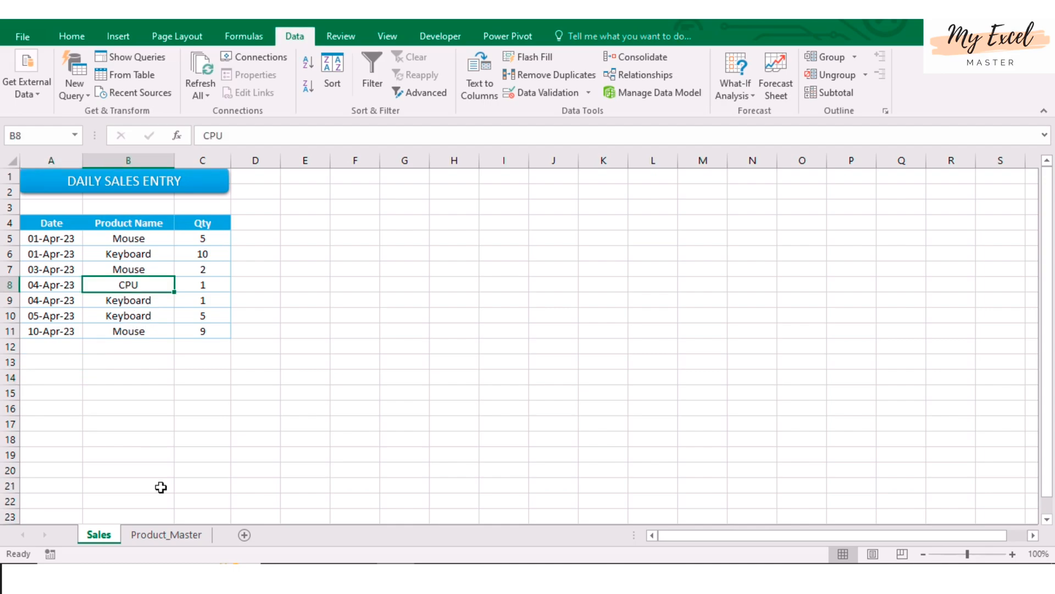
left_click(165, 535)
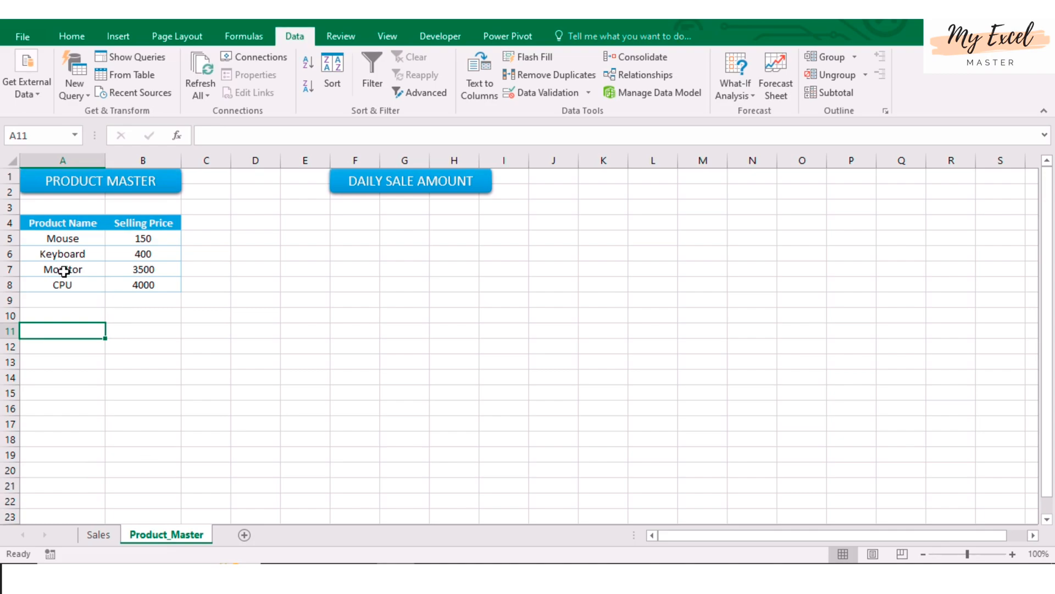
left_click(143, 269)
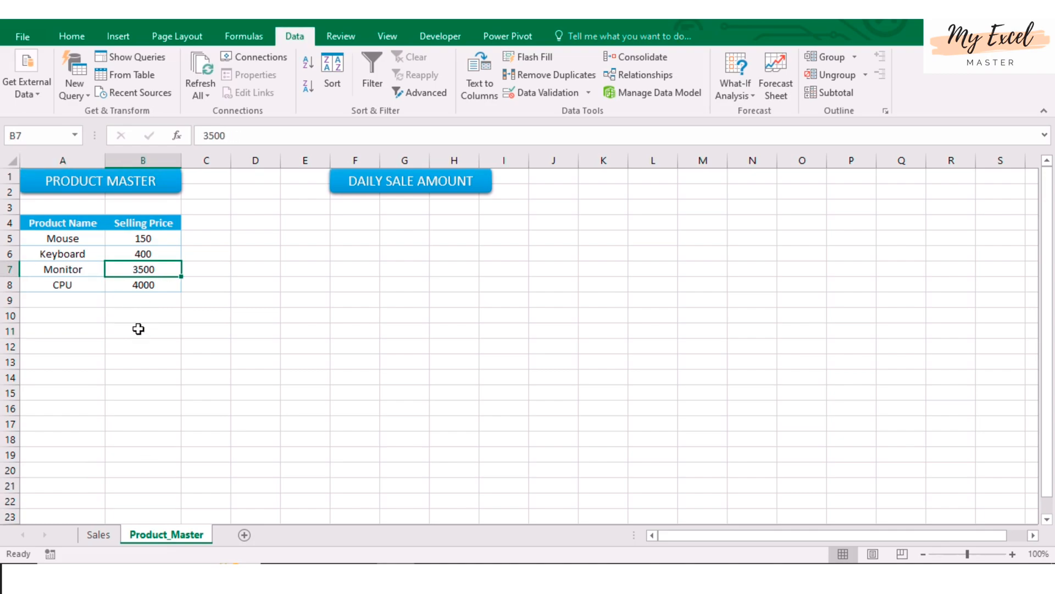
mouse_move(111, 520)
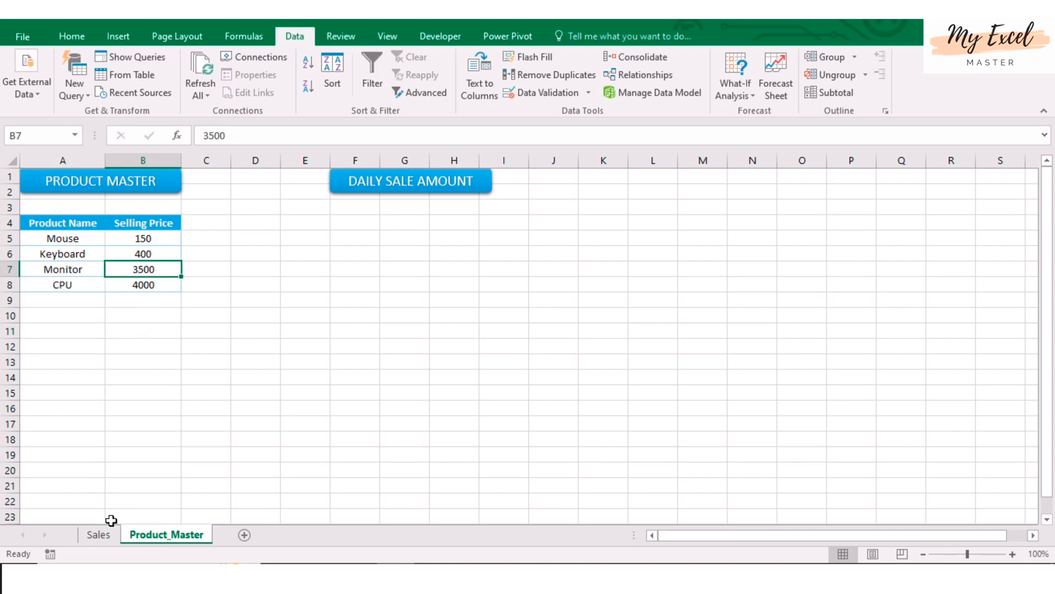
left_click(98, 533)
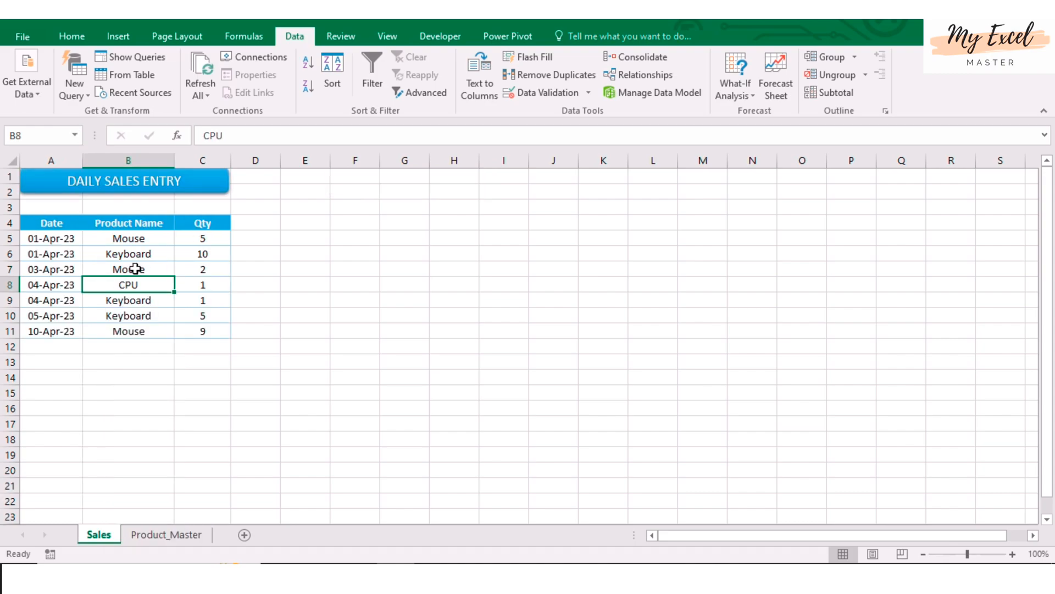
left_click(128, 270)
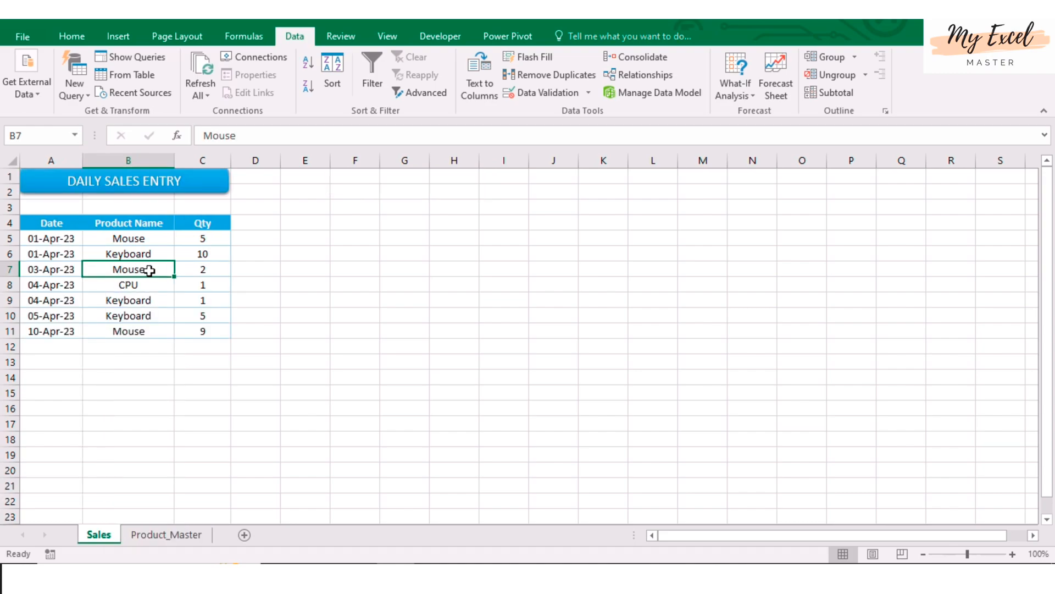
mouse_move(128, 300)
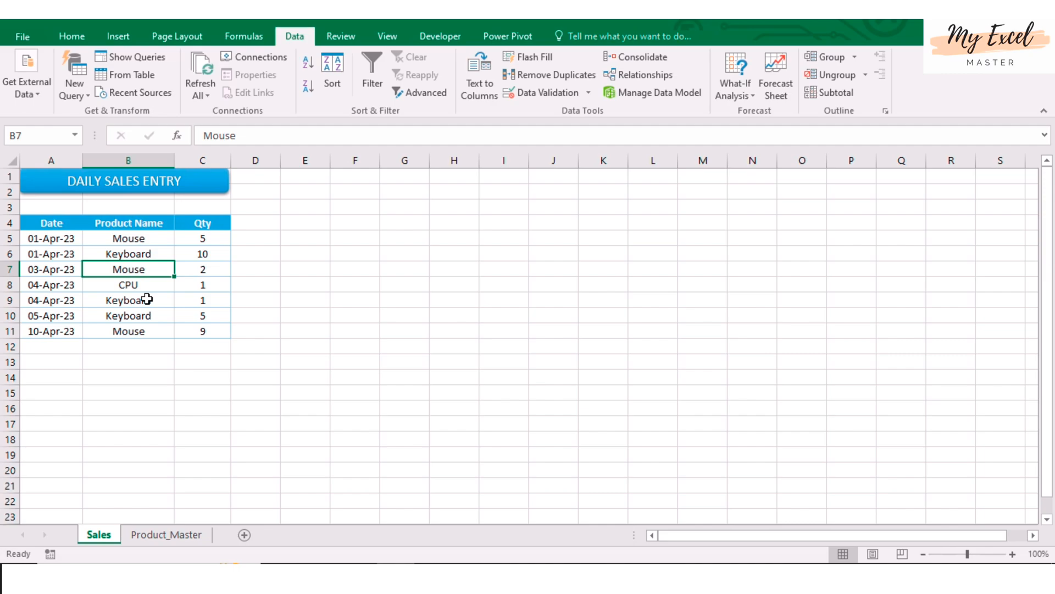
key("ctrl+l")
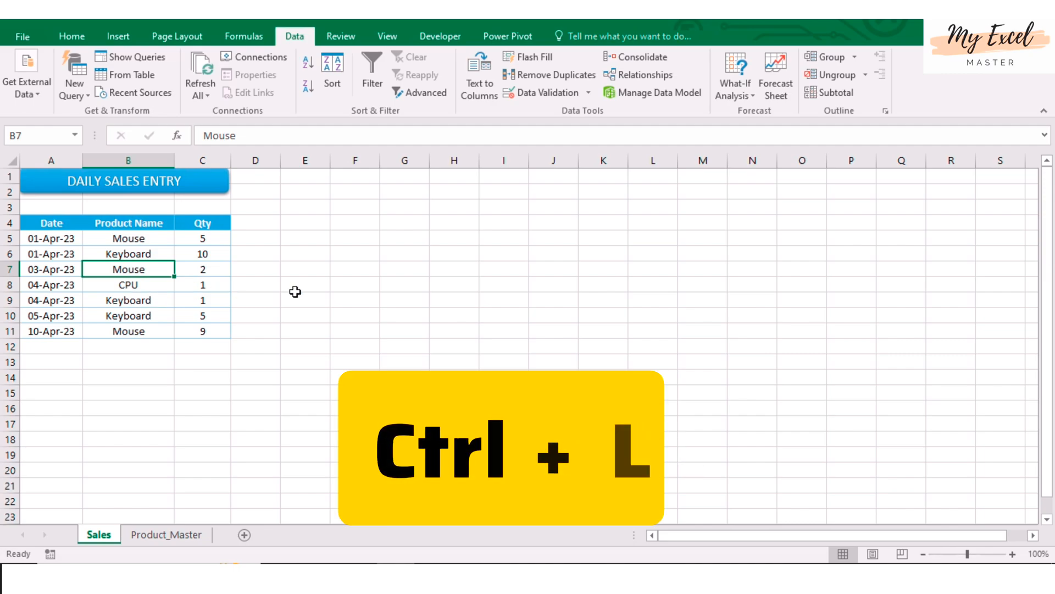
key("ctrl+l")
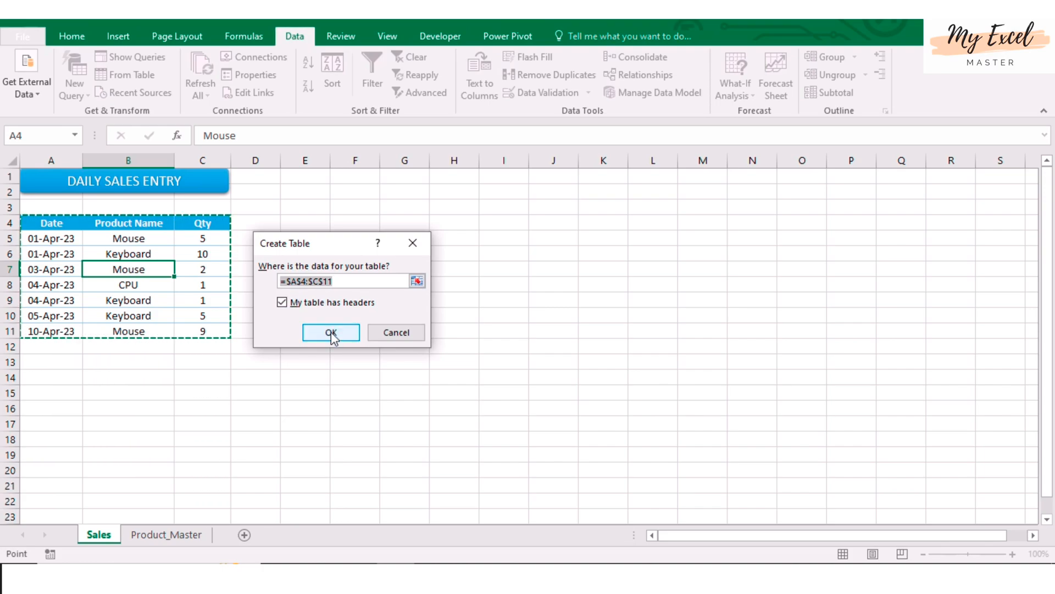
left_click(330, 333)
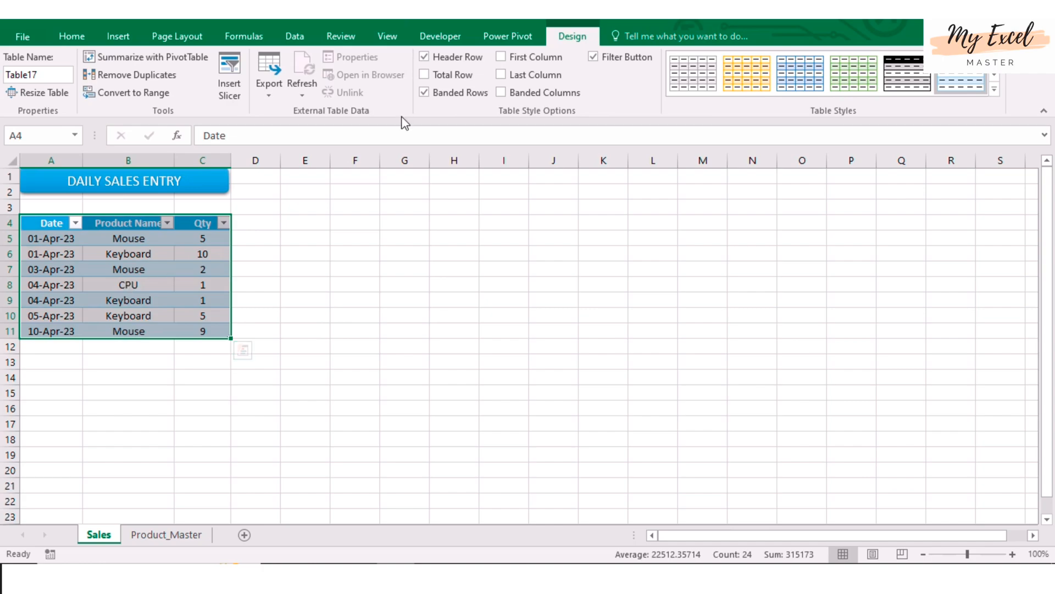
Step: Turn off banded rows and name the table Sales
left_click(424, 92)
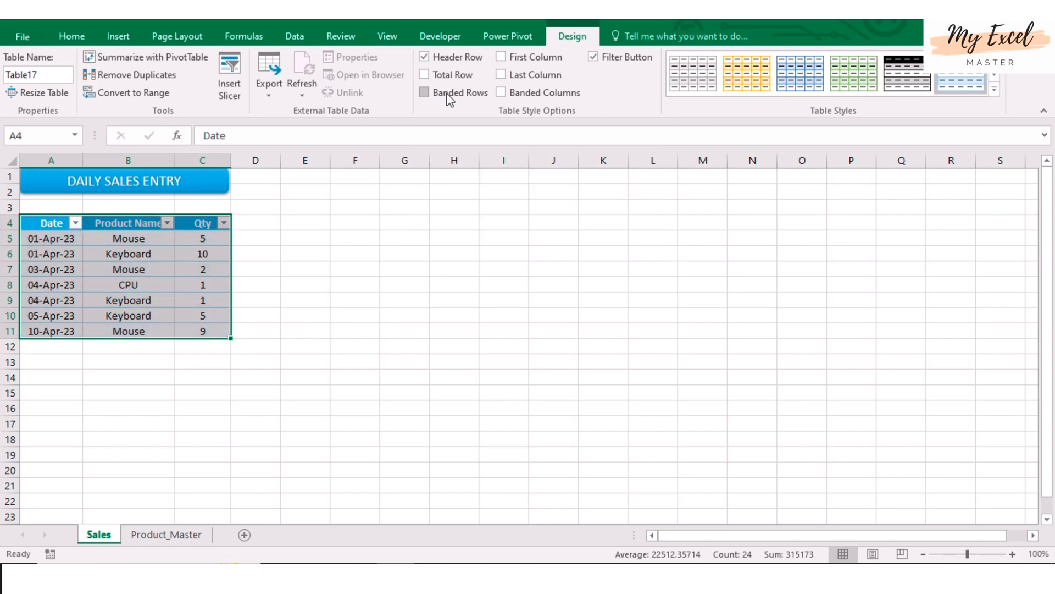
left_click(425, 92)
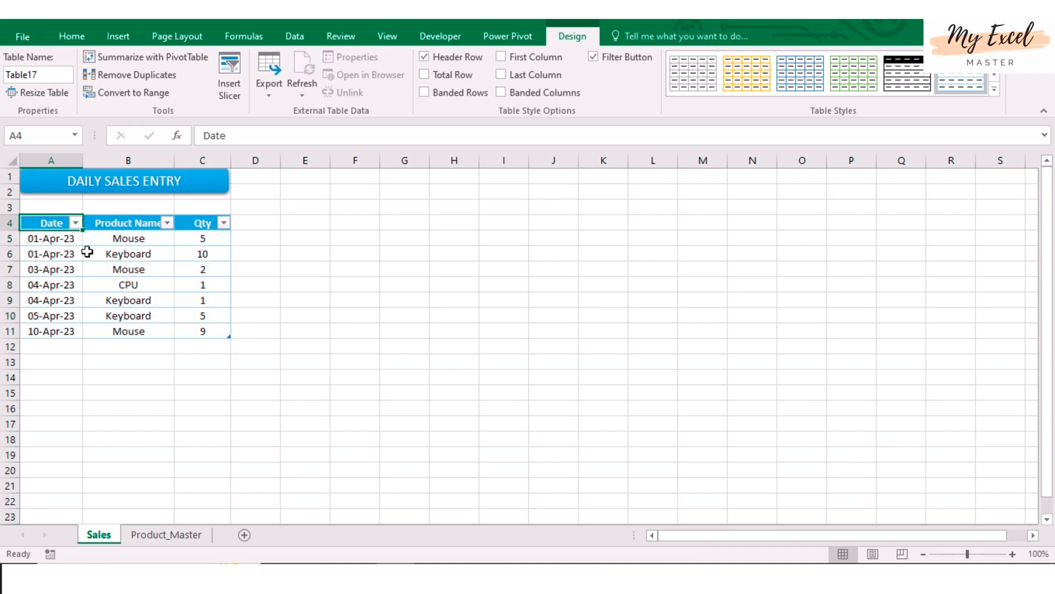
left_click(37, 75)
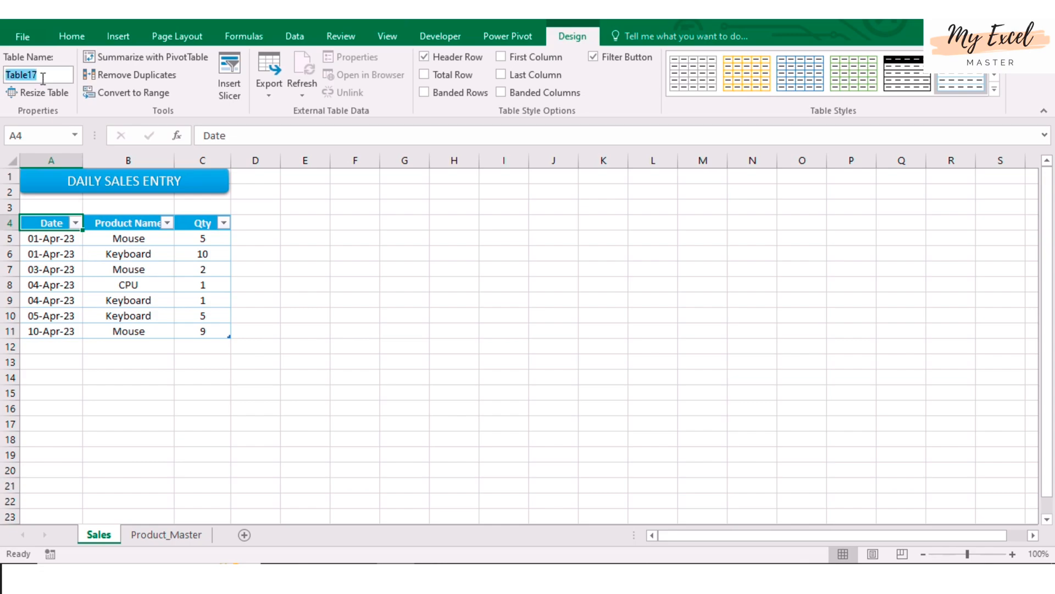
type("Sales")
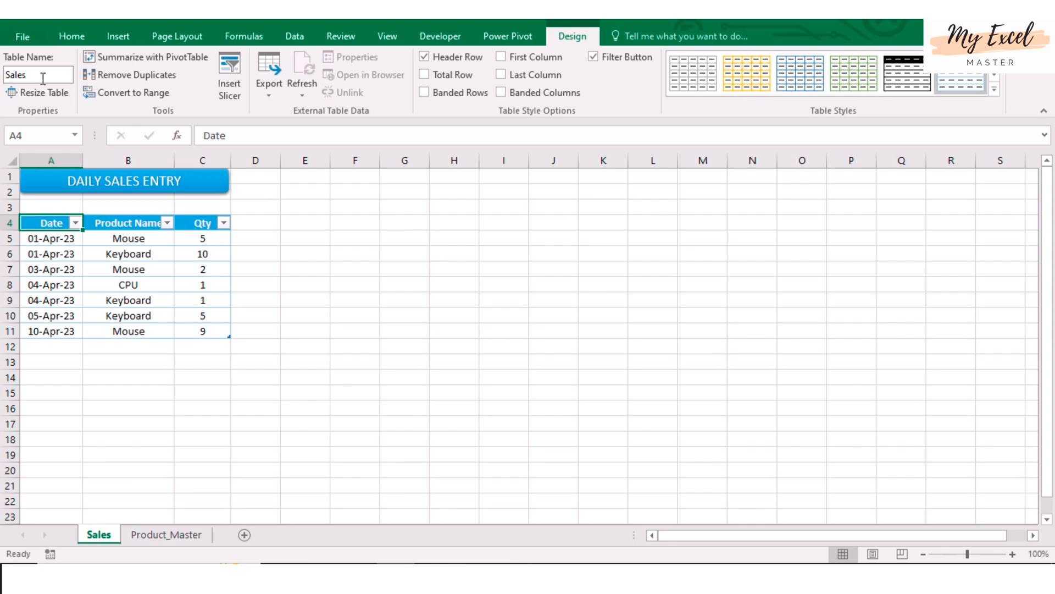
left_click(128, 270)
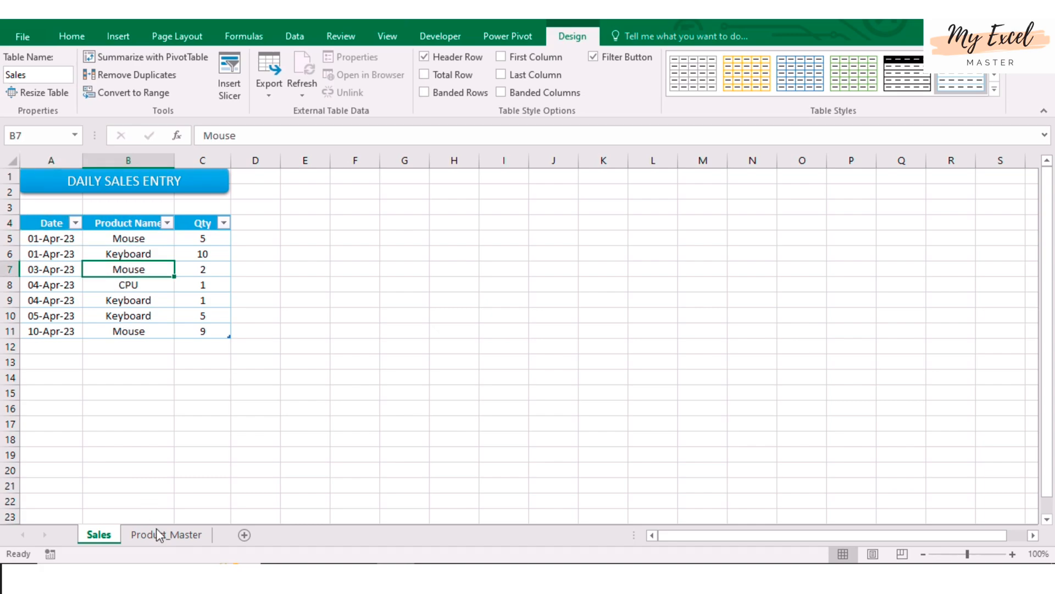
Step: Make the Product_Master price list a table named Master with banded rows off
left_click(166, 534)
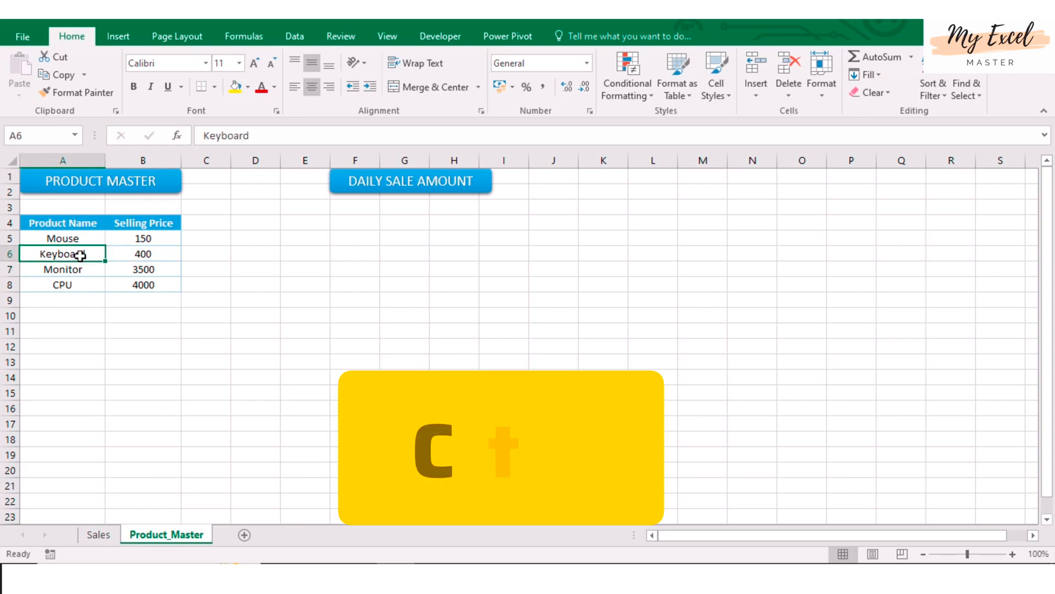
key("ctrl+l")
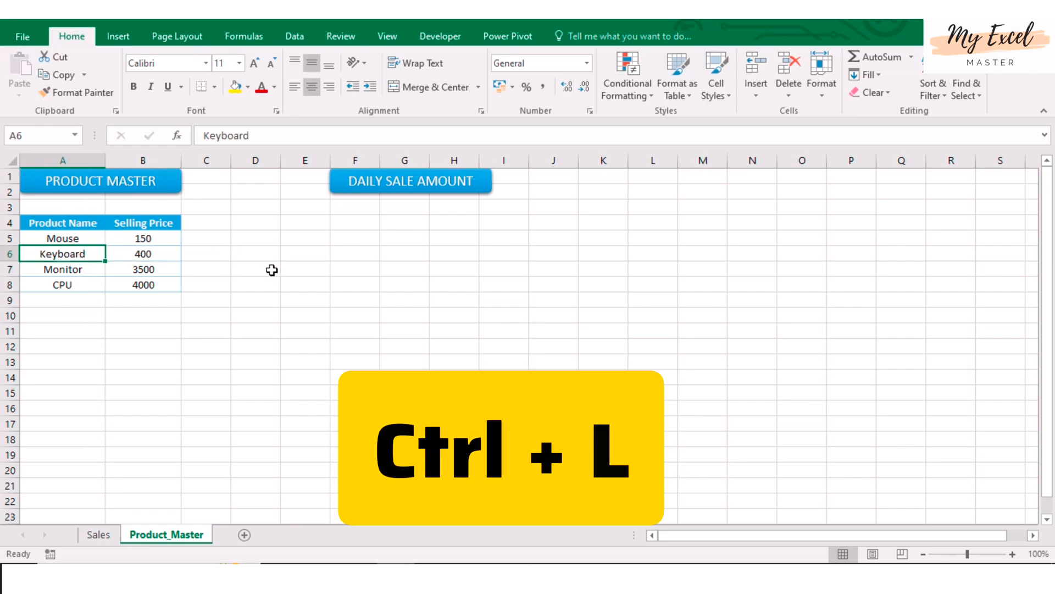
key("ctrl+l")
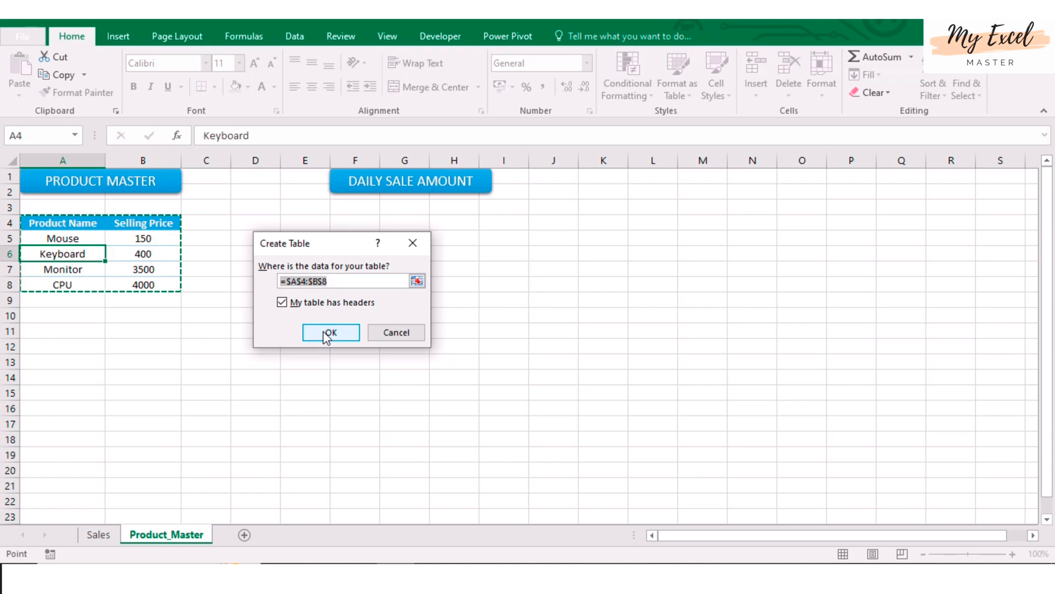
left_click(330, 332)
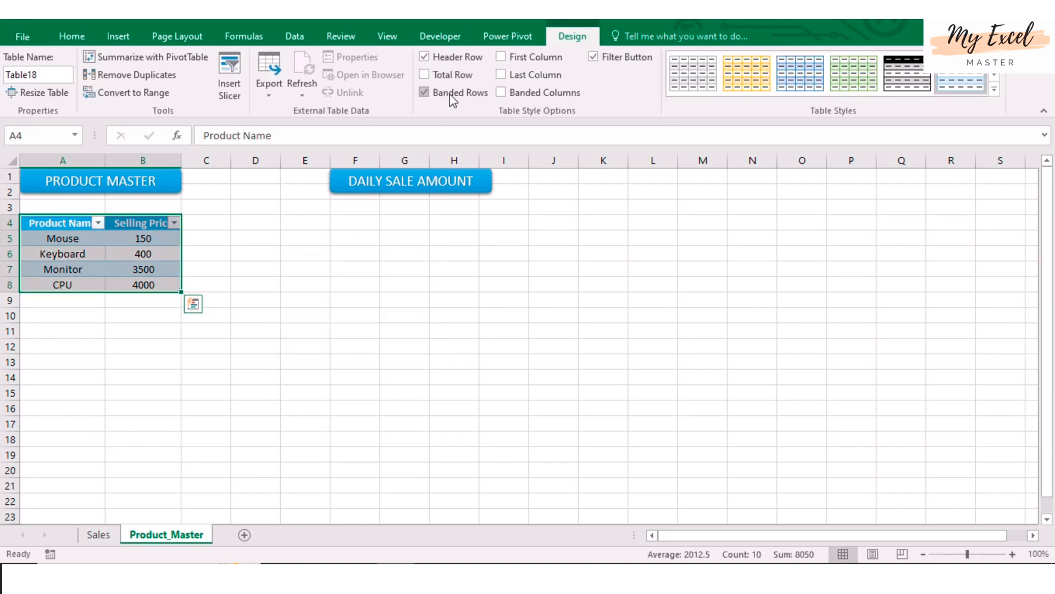
left_click(425, 92)
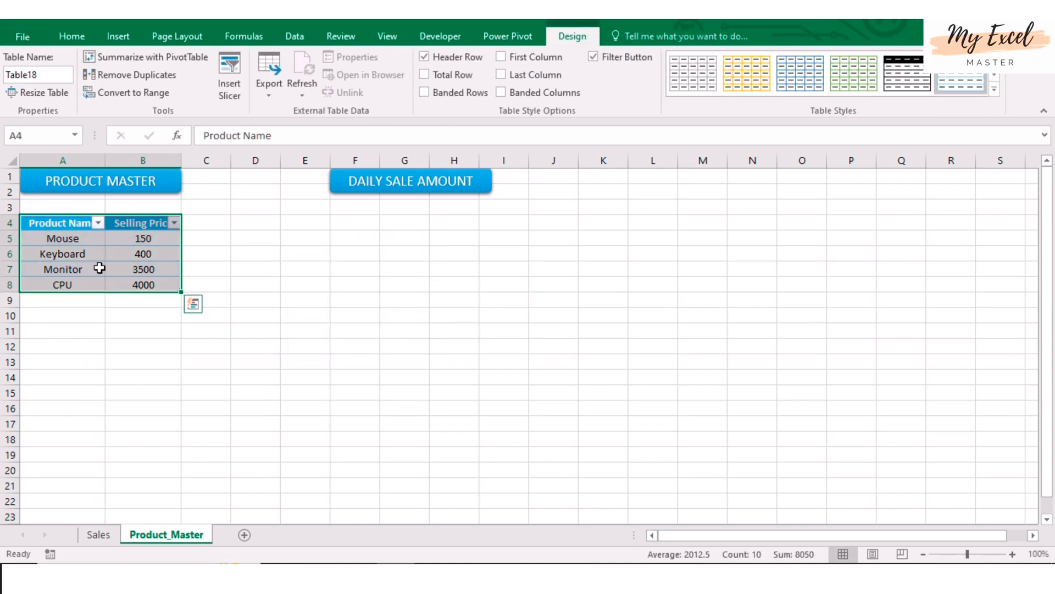
left_click(62, 254)
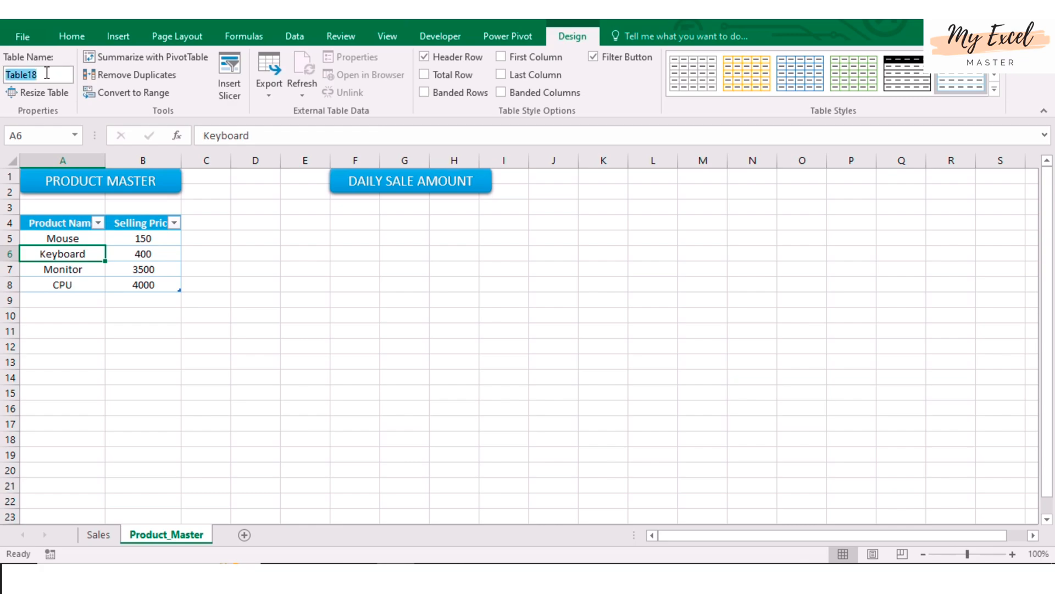
type("Master")
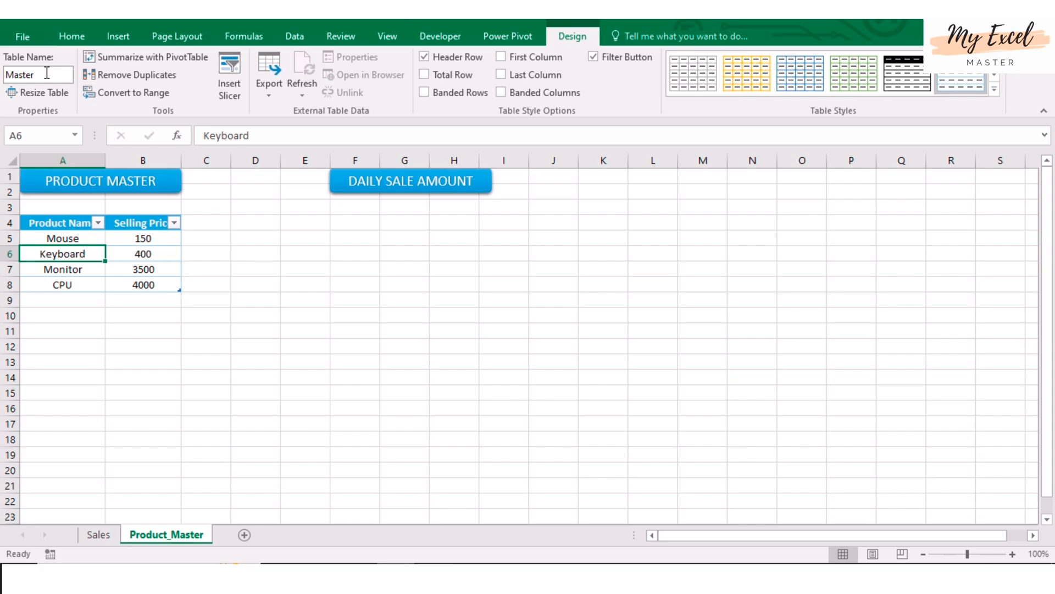
left_click(62, 269)
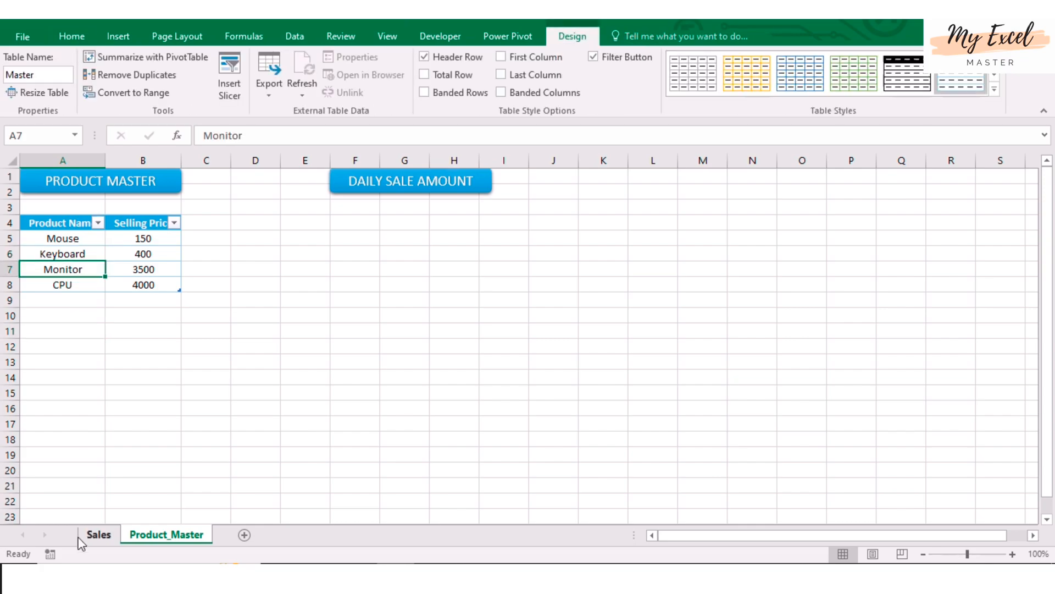
Step: Load the Sales table into Power Query Editor with Data > From Table
left_click(99, 534)
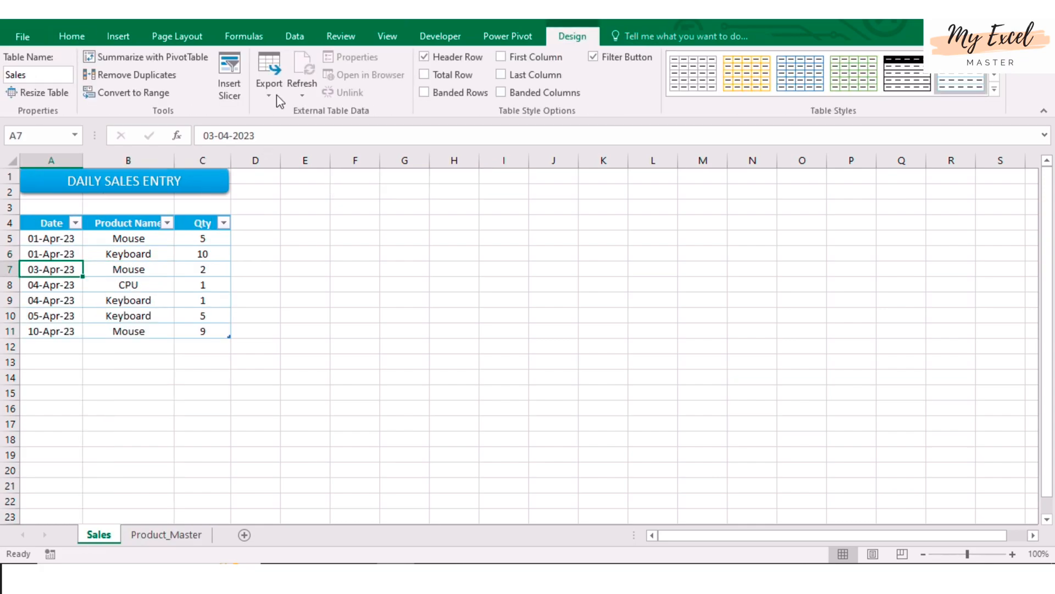
left_click(294, 36)
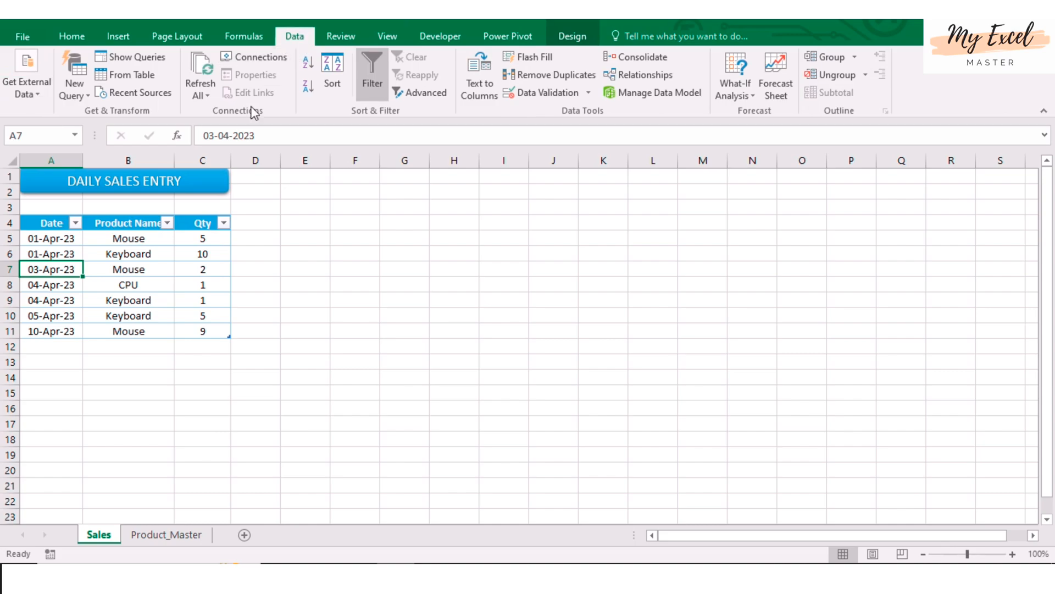
mouse_move(133, 75)
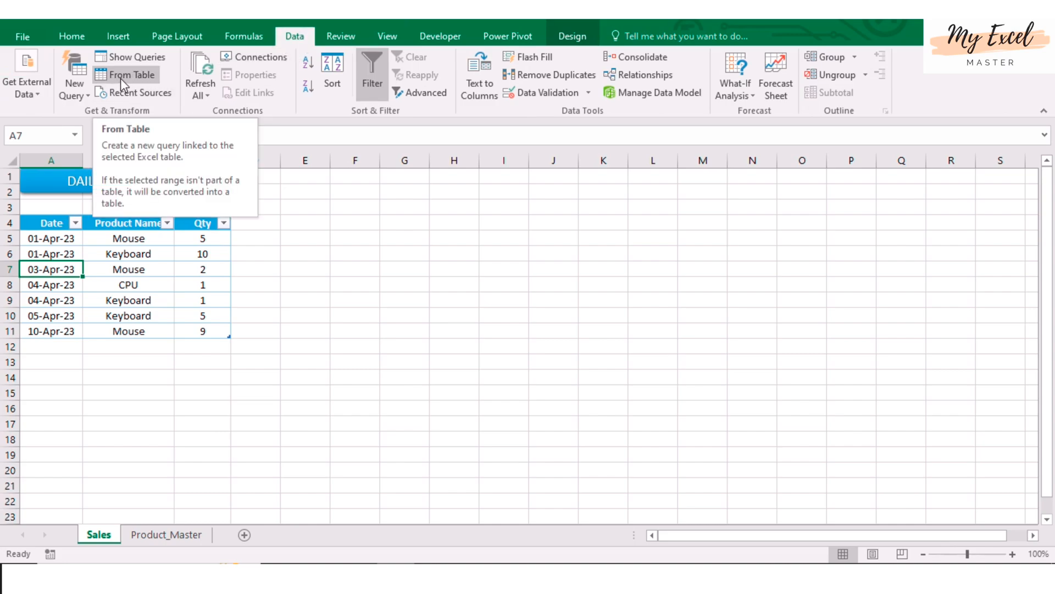
left_click(132, 75)
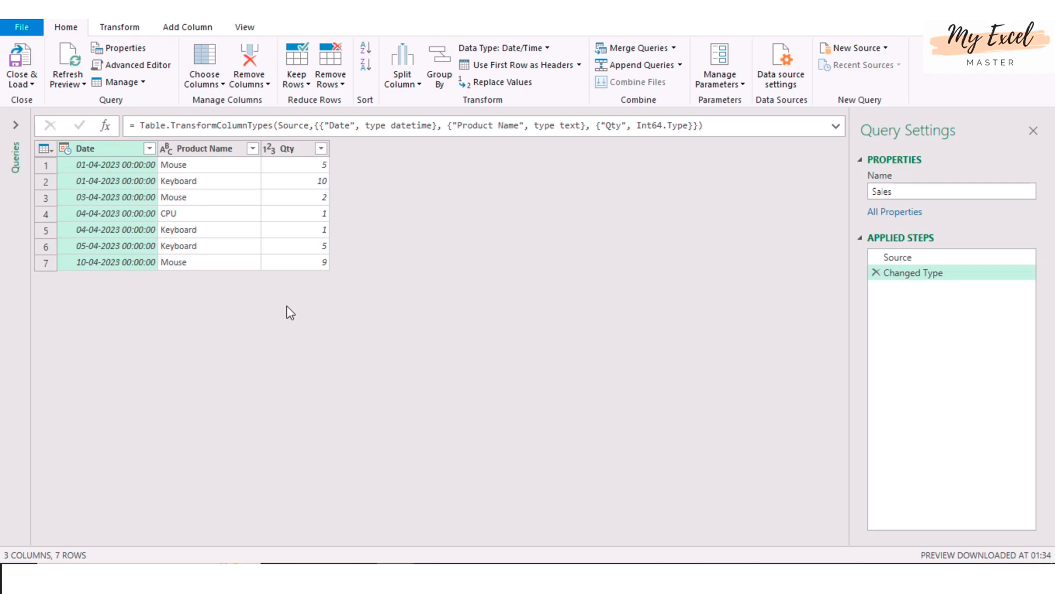
mouse_move(251, 299)
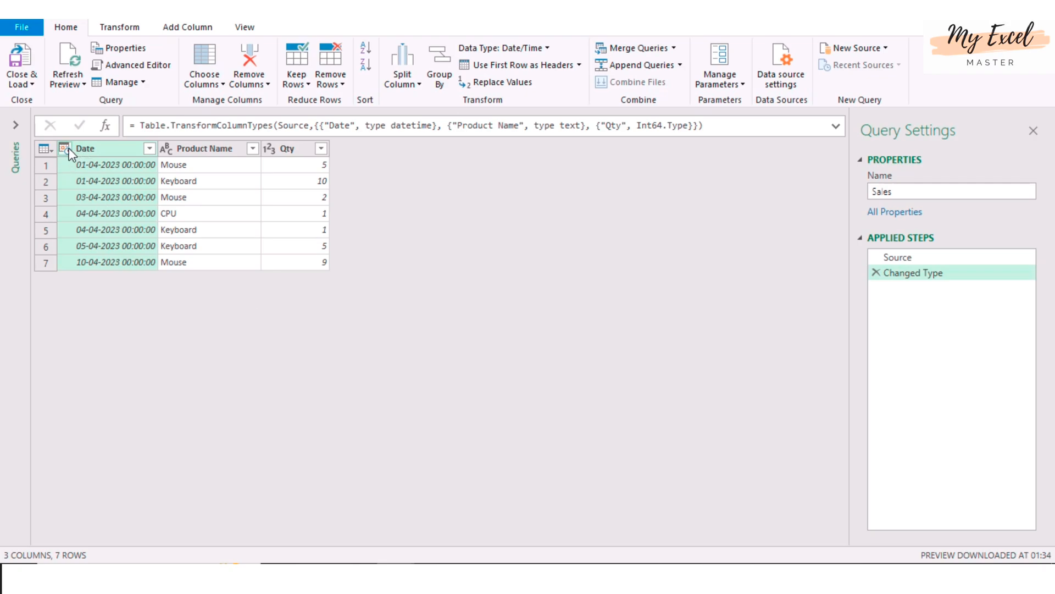
Step: Change the Date column type to Date, replacing the existing conversion
left_click(67, 148)
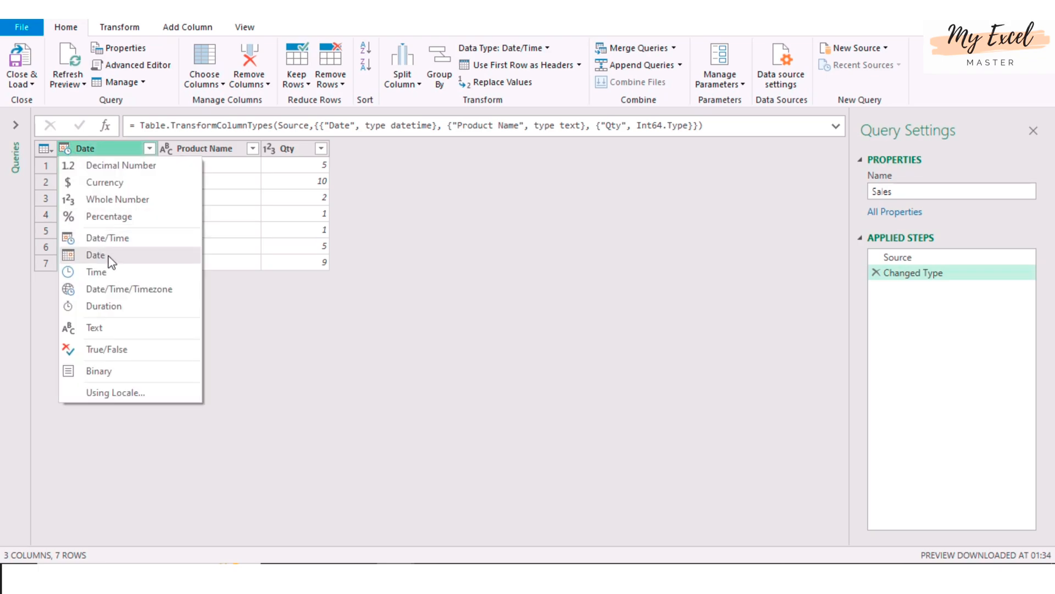
left_click(96, 255)
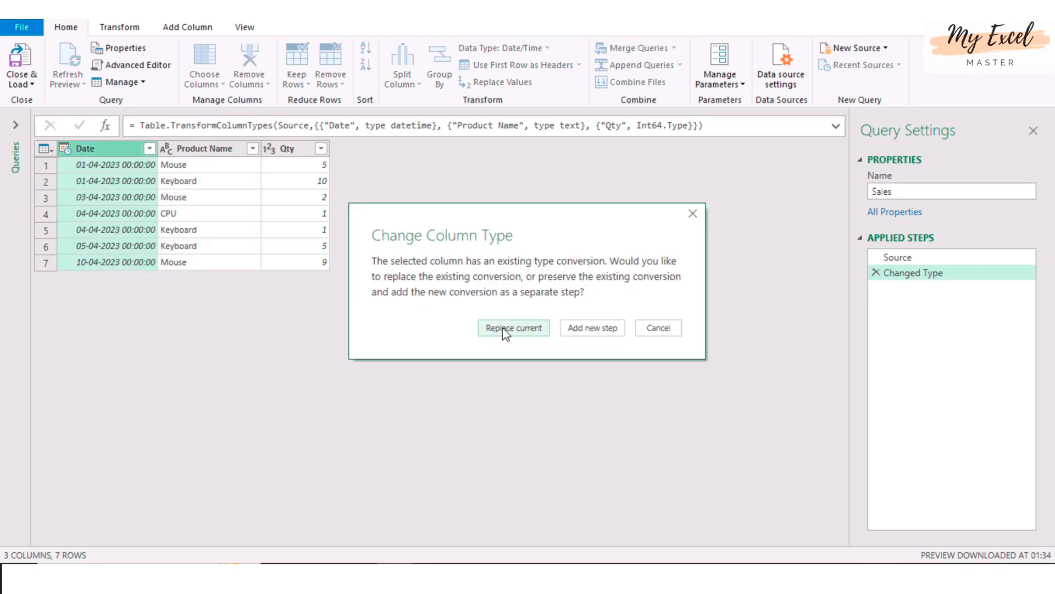
left_click(513, 328)
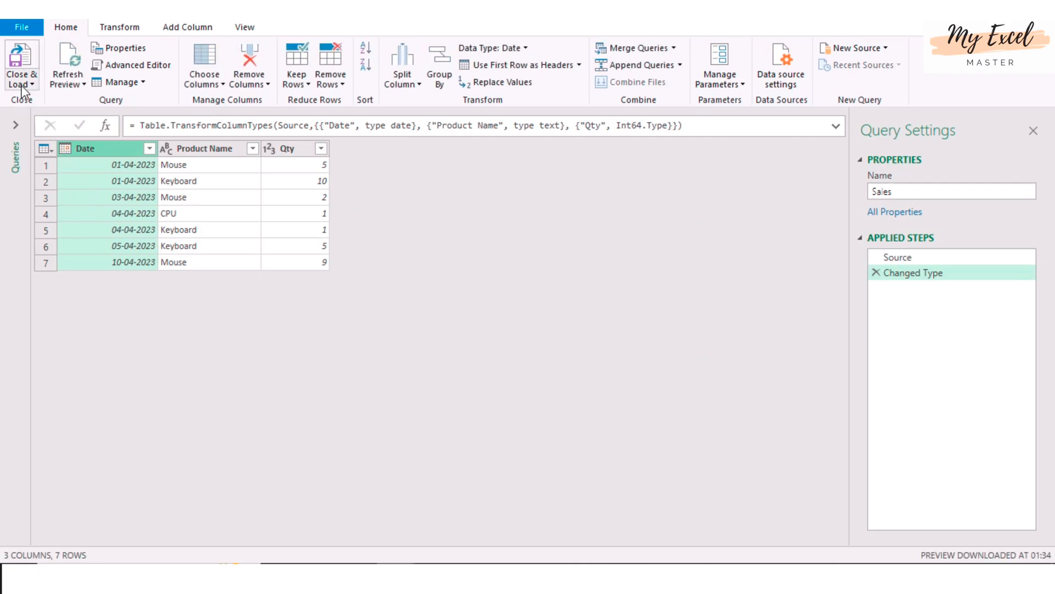
Step: Load Sales with Only Create Connection and display the workbook's Queries pane
left_click(21, 64)
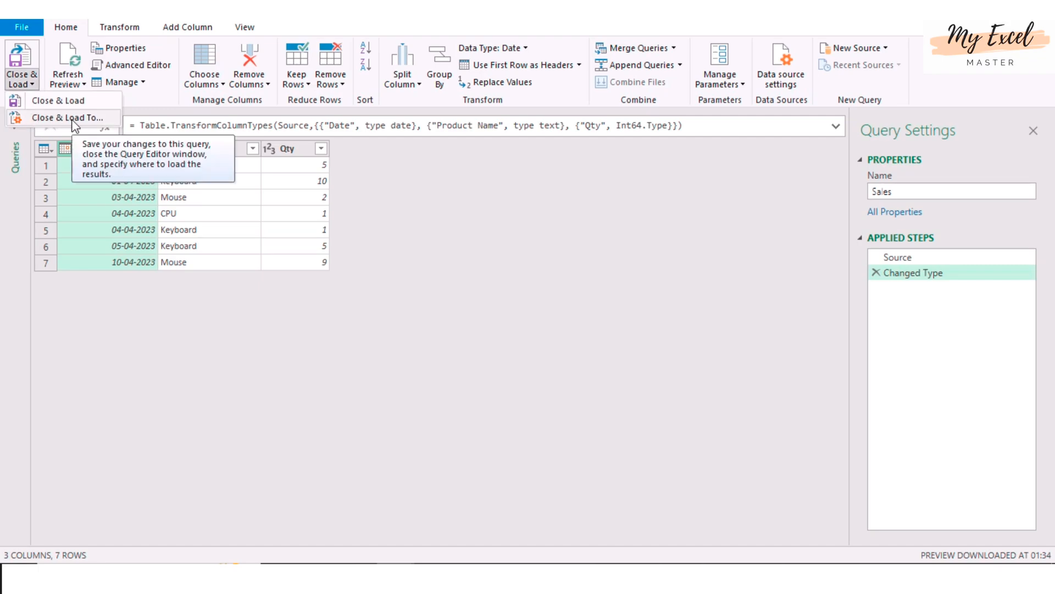
left_click(57, 100)
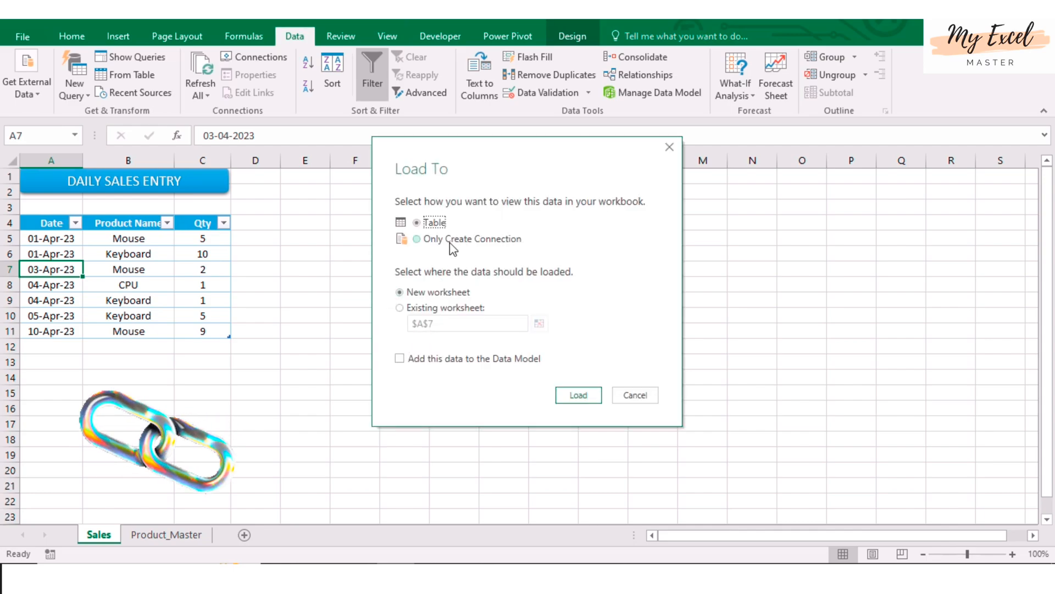
left_click(417, 238)
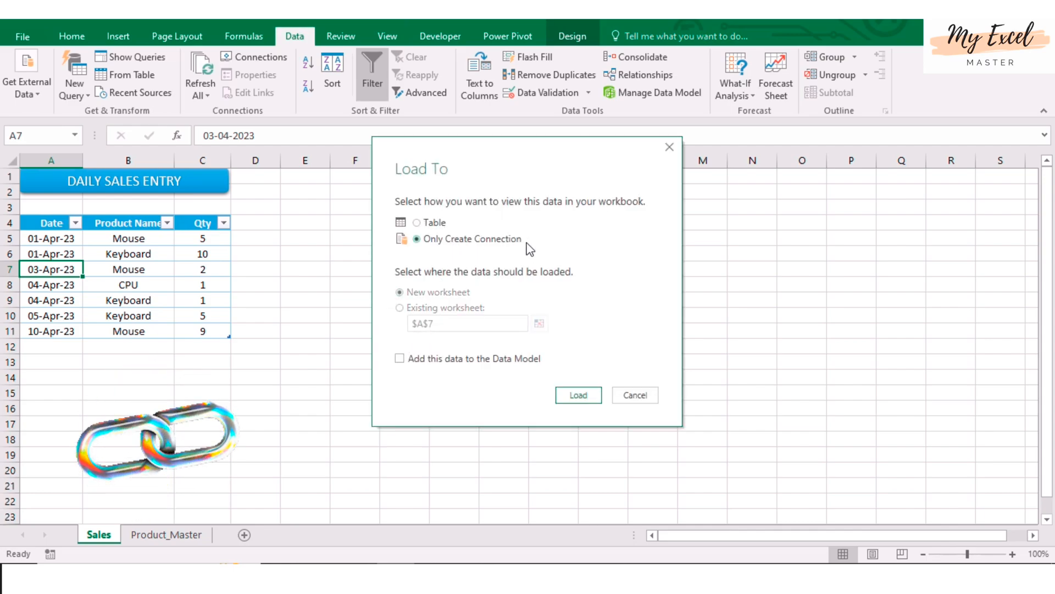
left_click(578, 395)
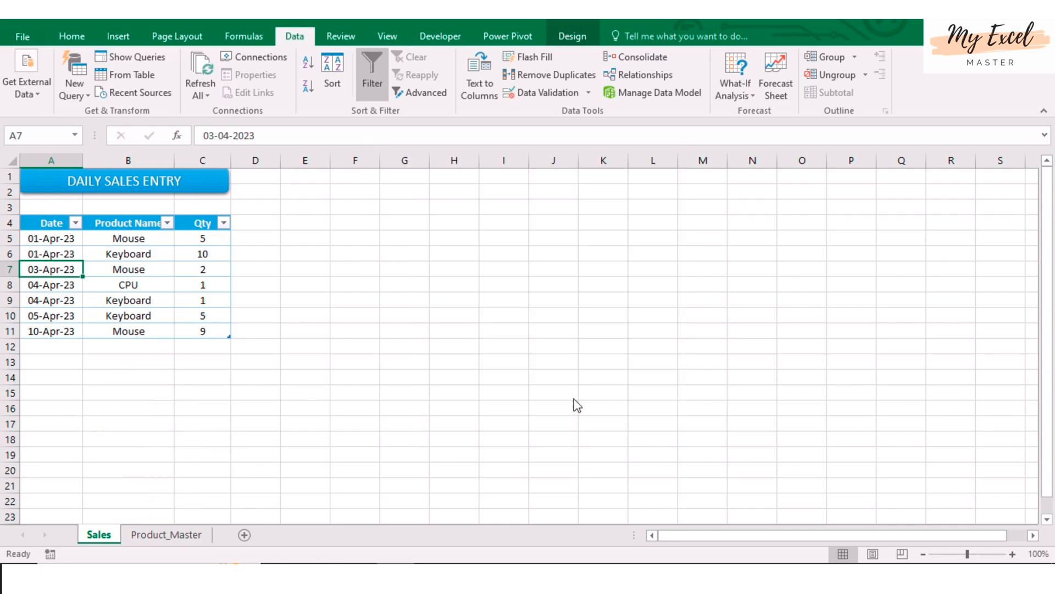
mouse_move(378, 411)
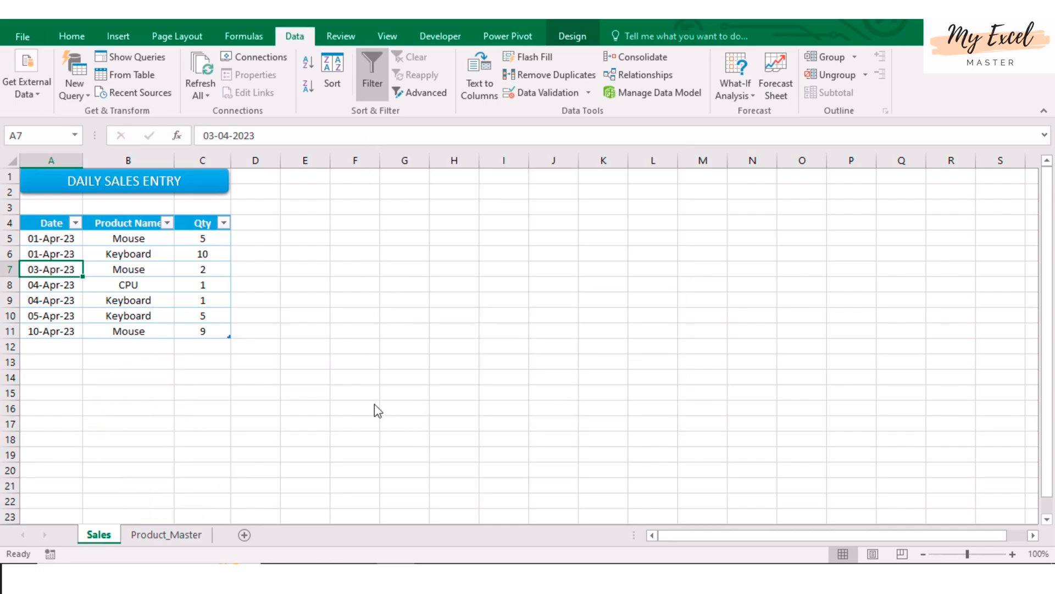
left_click(137, 56)
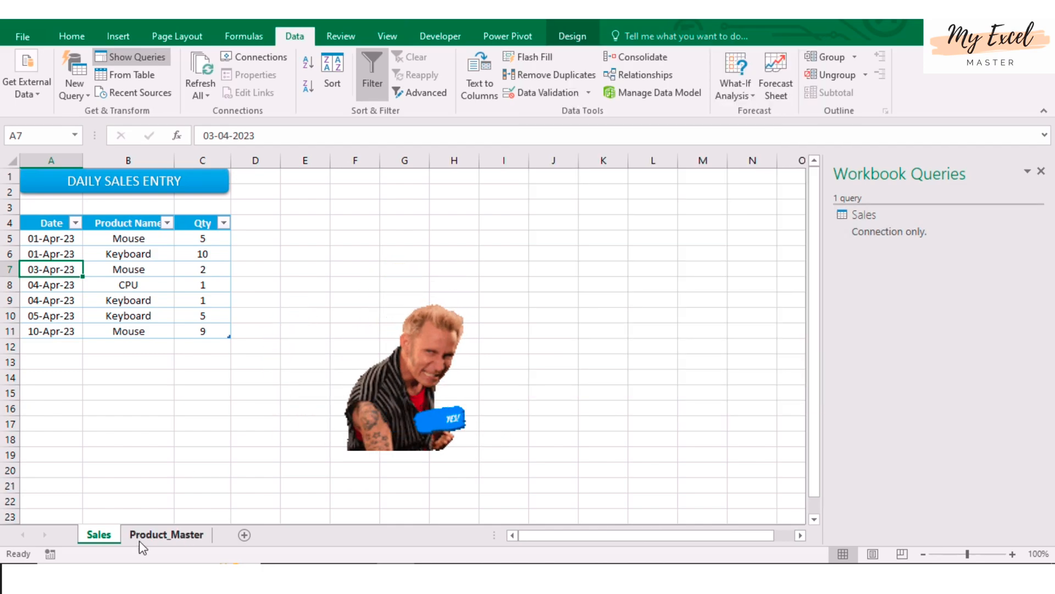
Step: Build a Master query from the Product_Master table and load it as connection only
left_click(166, 535)
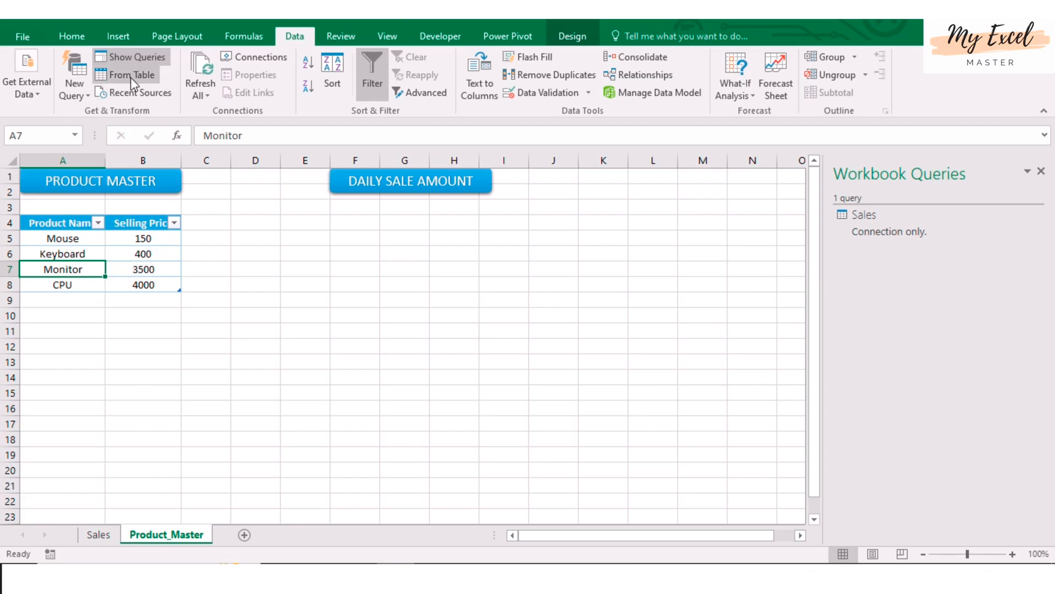
mouse_move(150, 82)
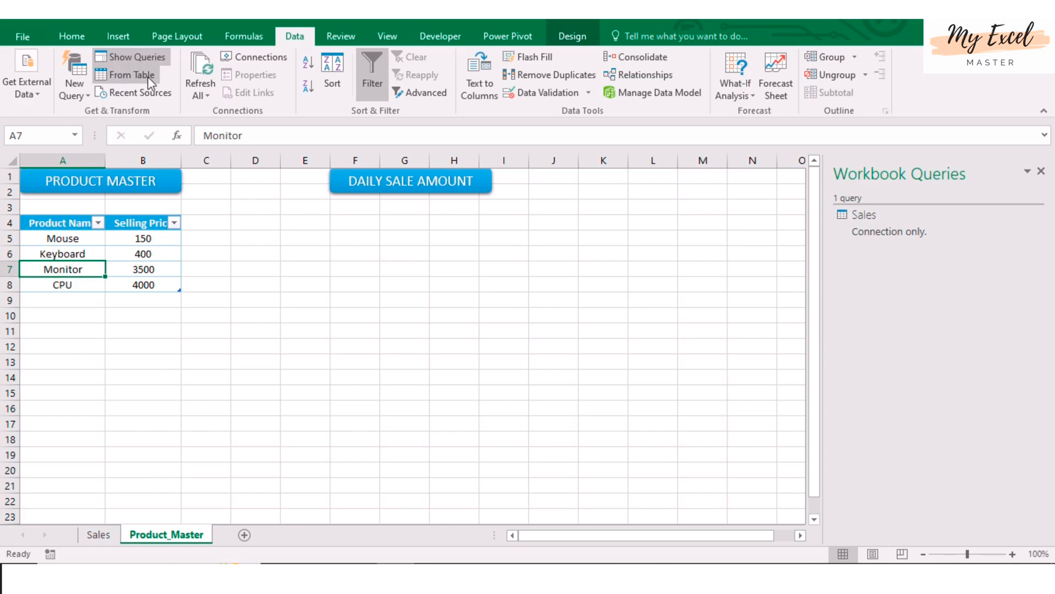
left_click(133, 75)
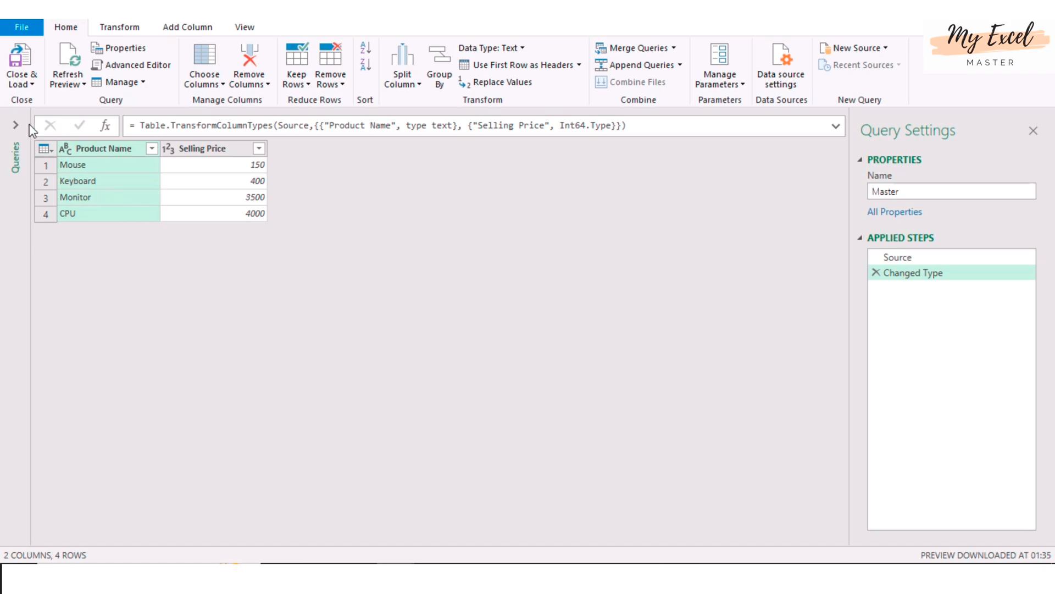
left_click(21, 64)
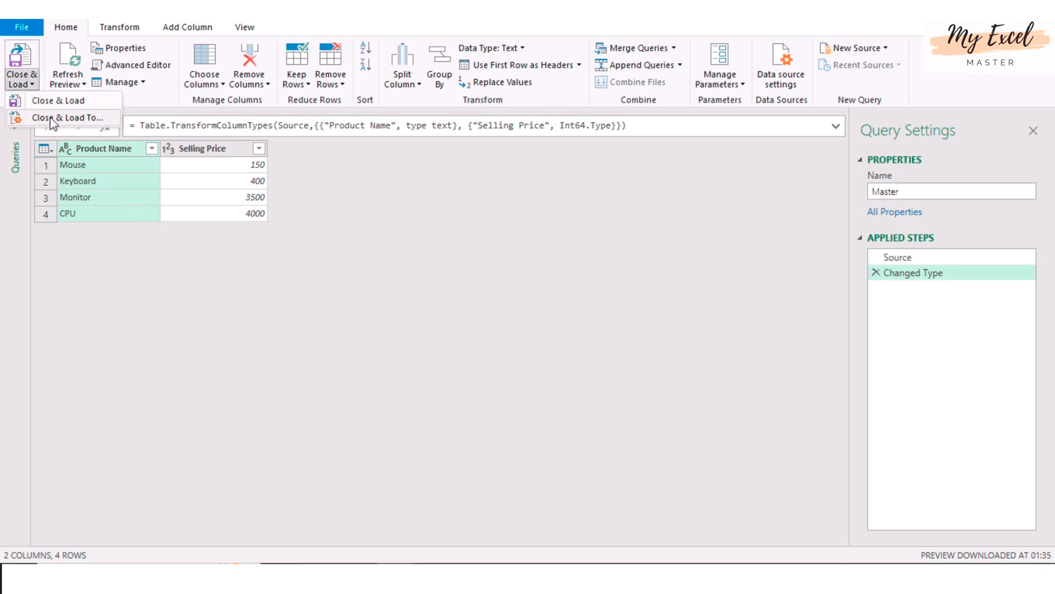
left_click(69, 117)
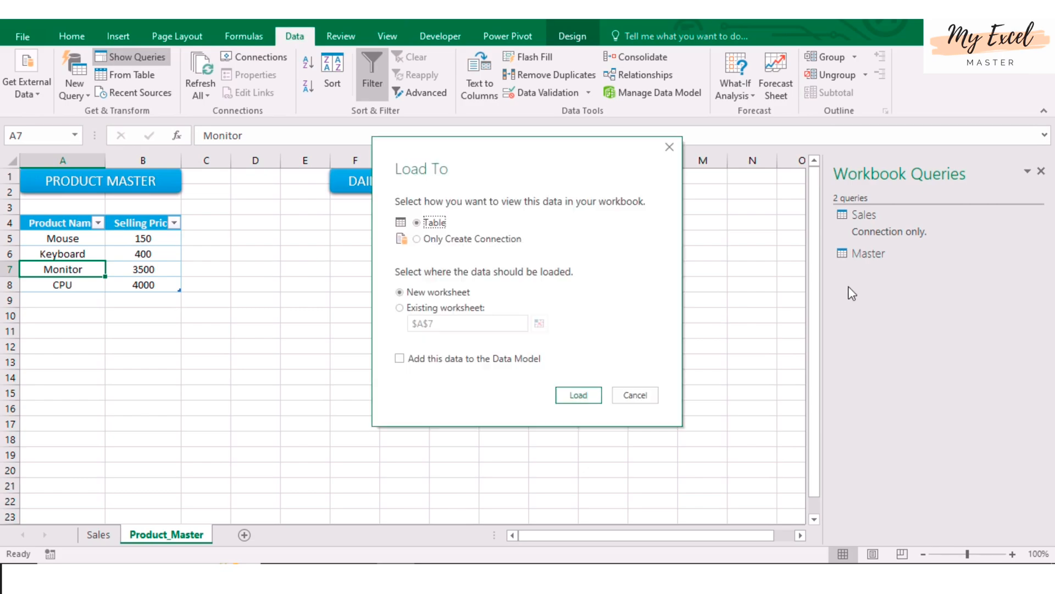
left_click(417, 238)
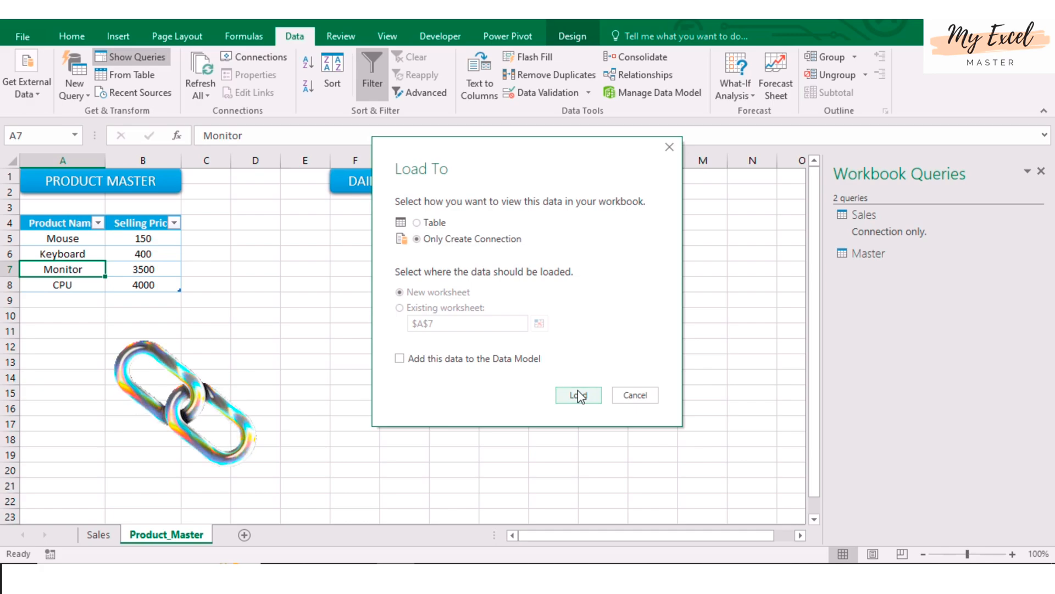
left_click(578, 395)
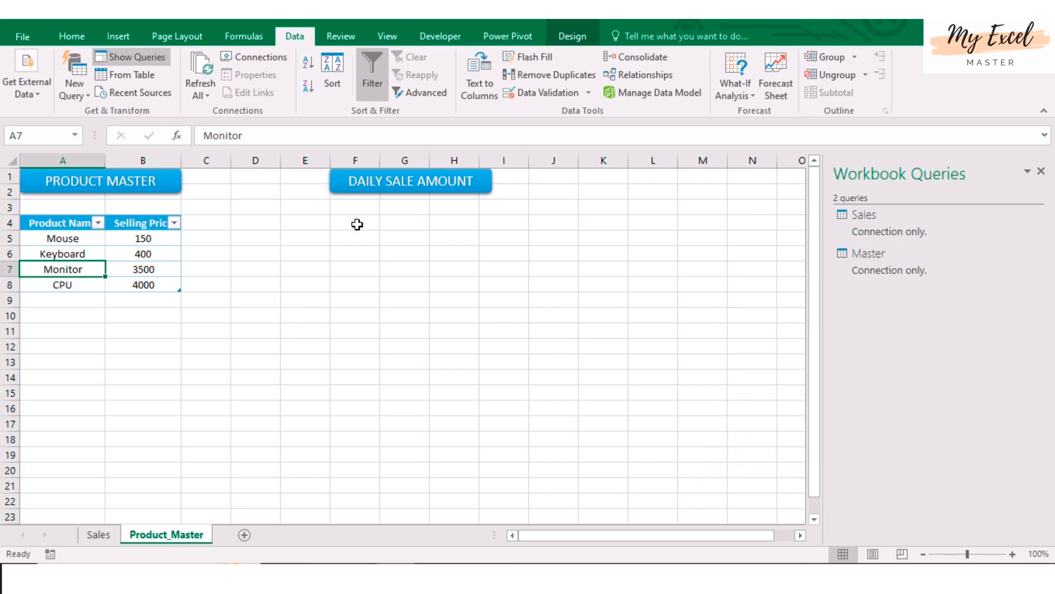
Step: From cell F4, merge Sales with Master matching on Product Name
left_click(354, 223)
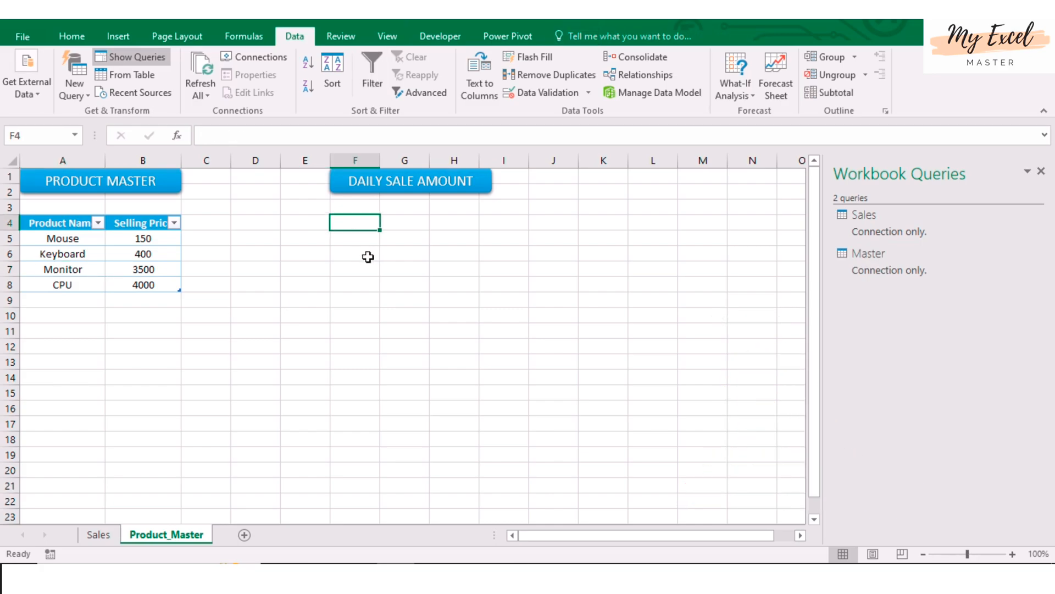
mouse_move(553, 293)
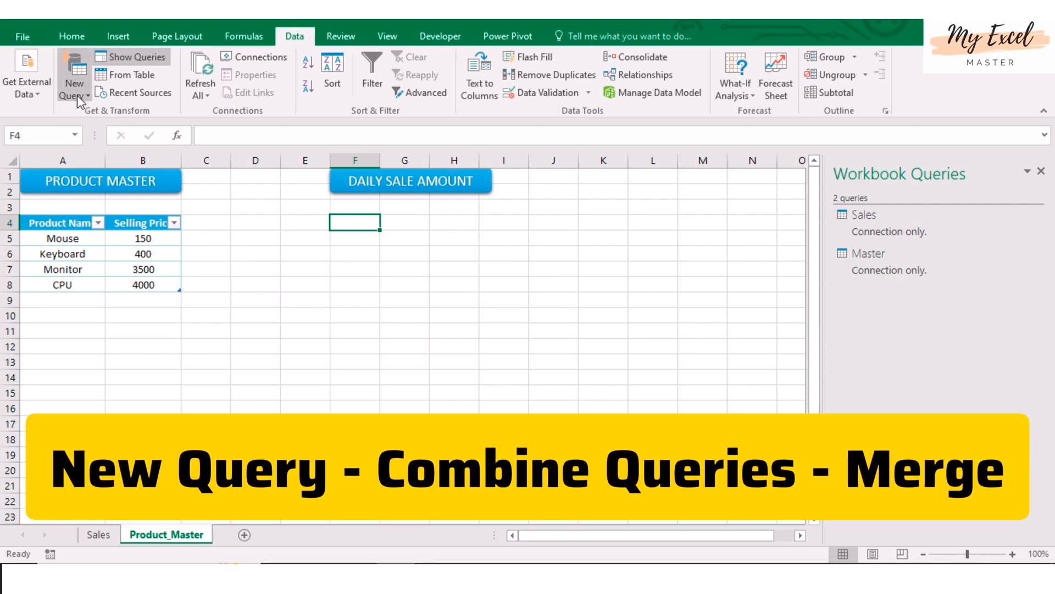
left_click(75, 74)
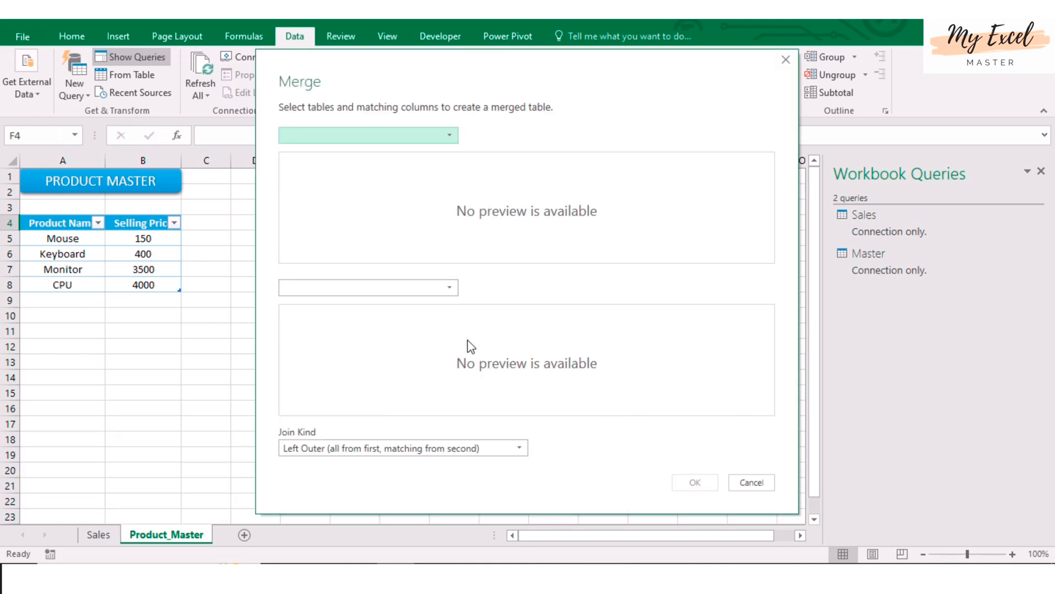
mouse_move(445, 341)
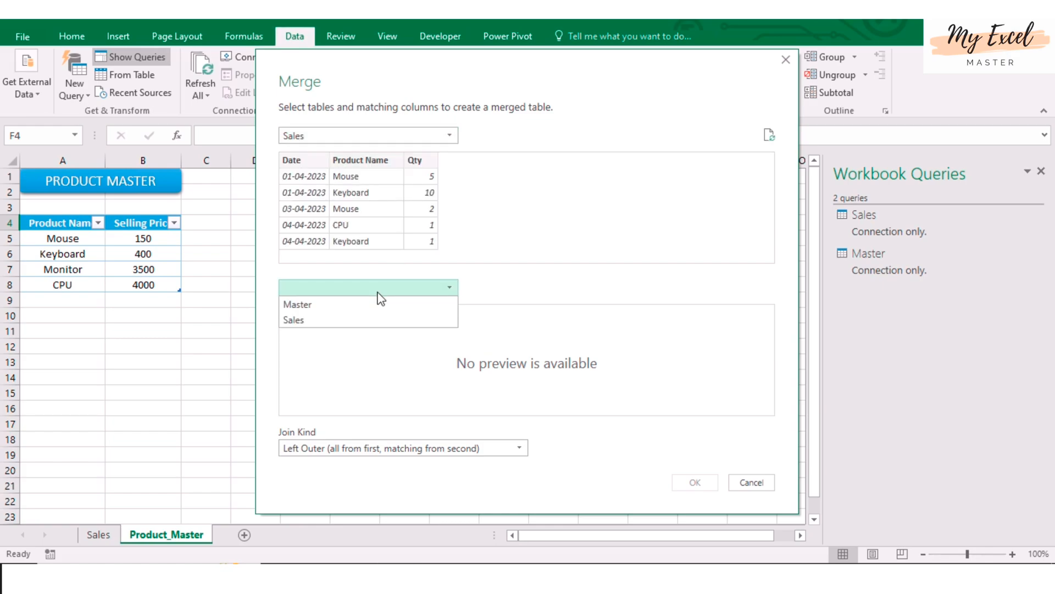
left_click(296, 304)
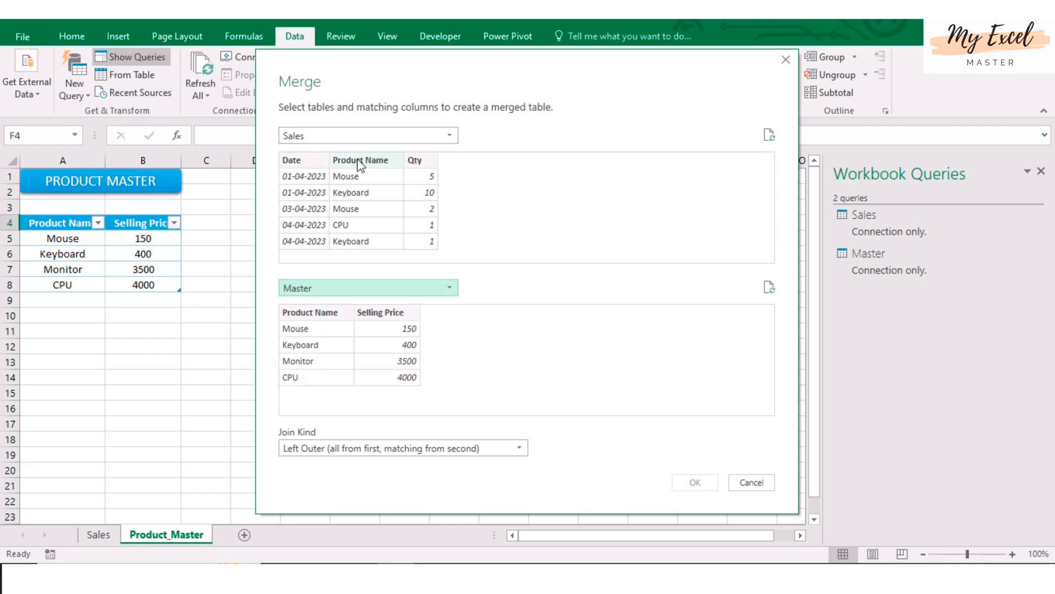
left_click(362, 159)
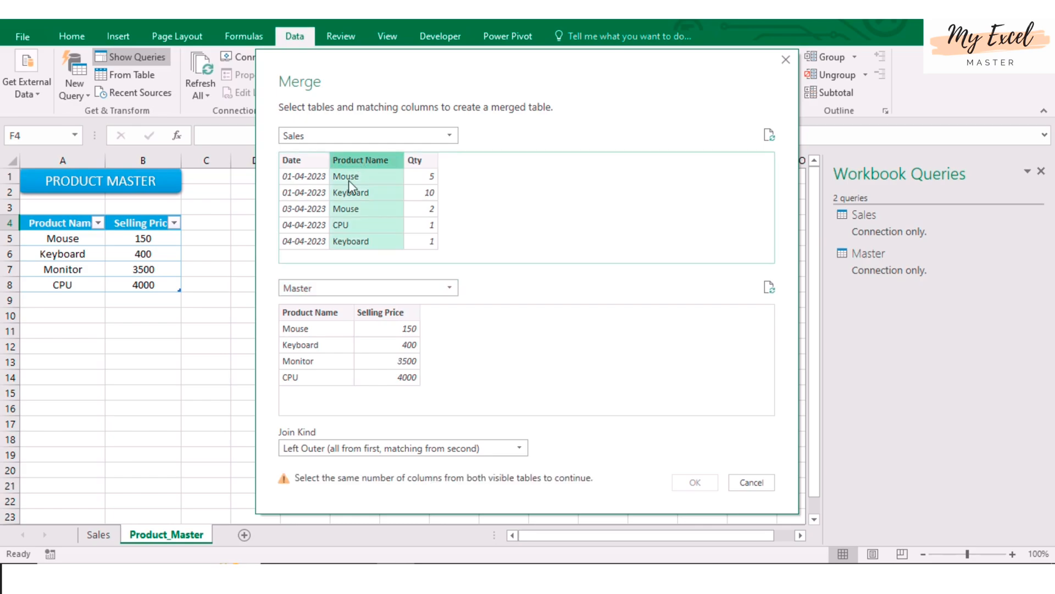
left_click(309, 312)
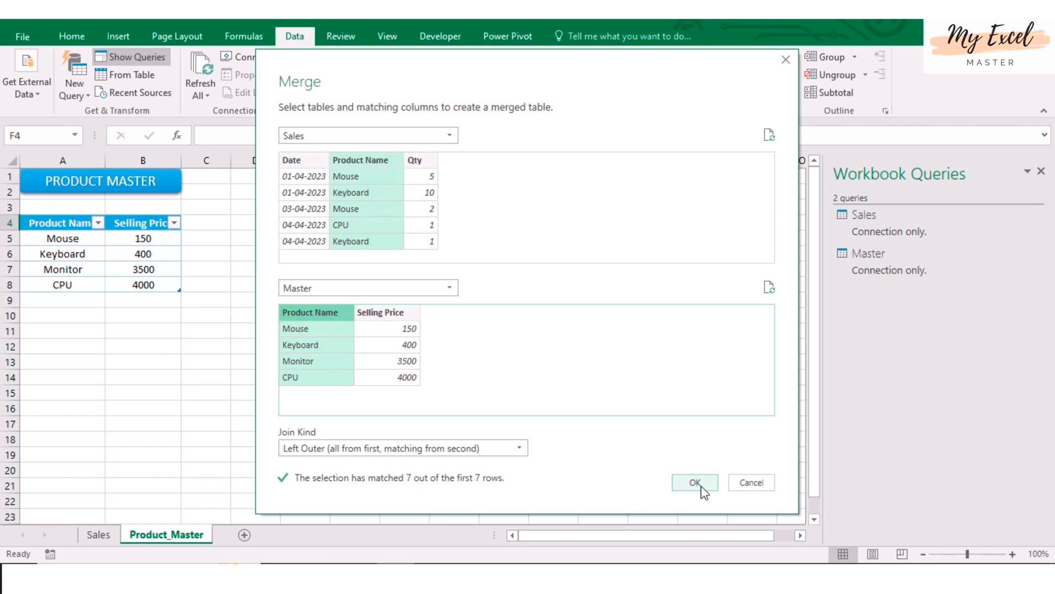
left_click(694, 482)
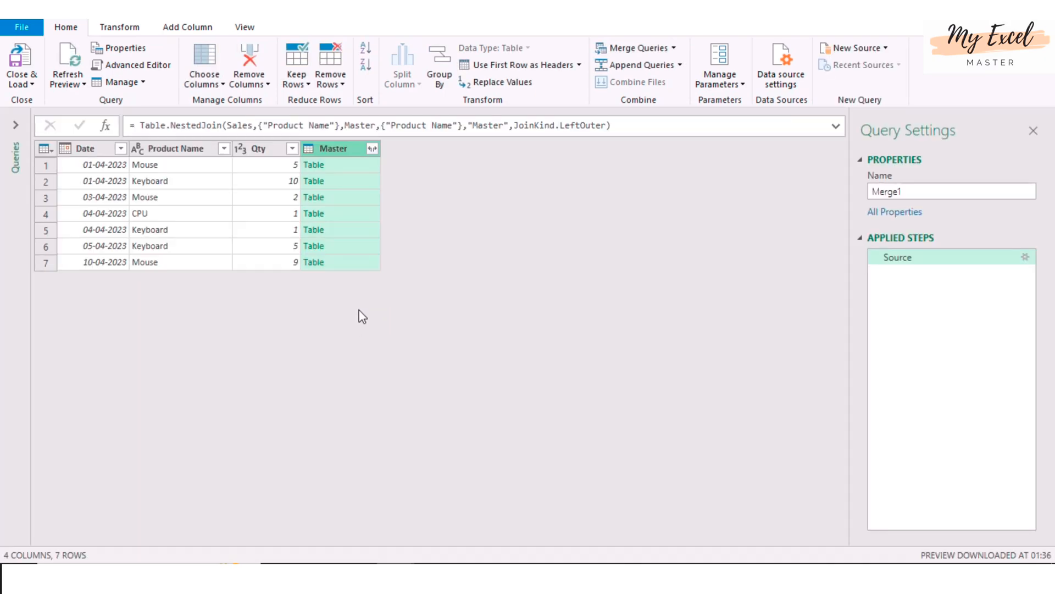
mouse_move(397, 296)
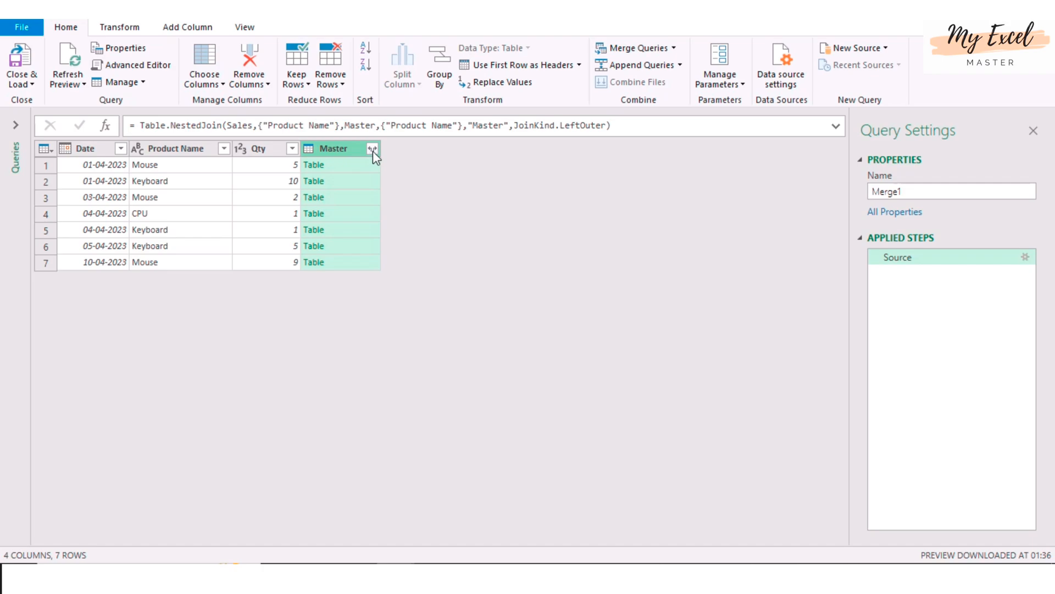
Step: Expand the Master column to Selling Price only, with no original-name prefix
left_click(372, 149)
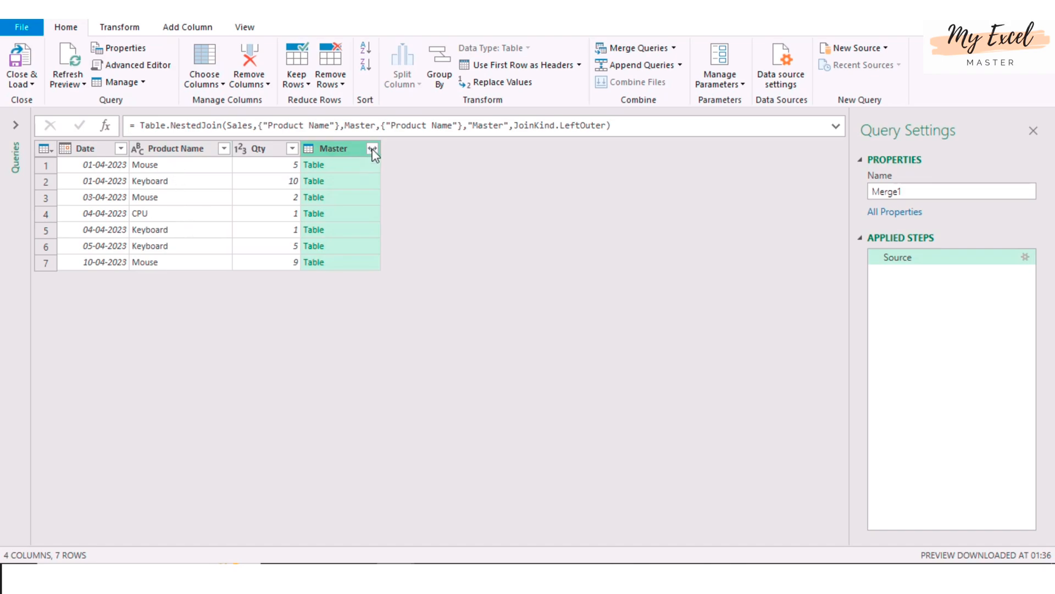
left_click(373, 148)
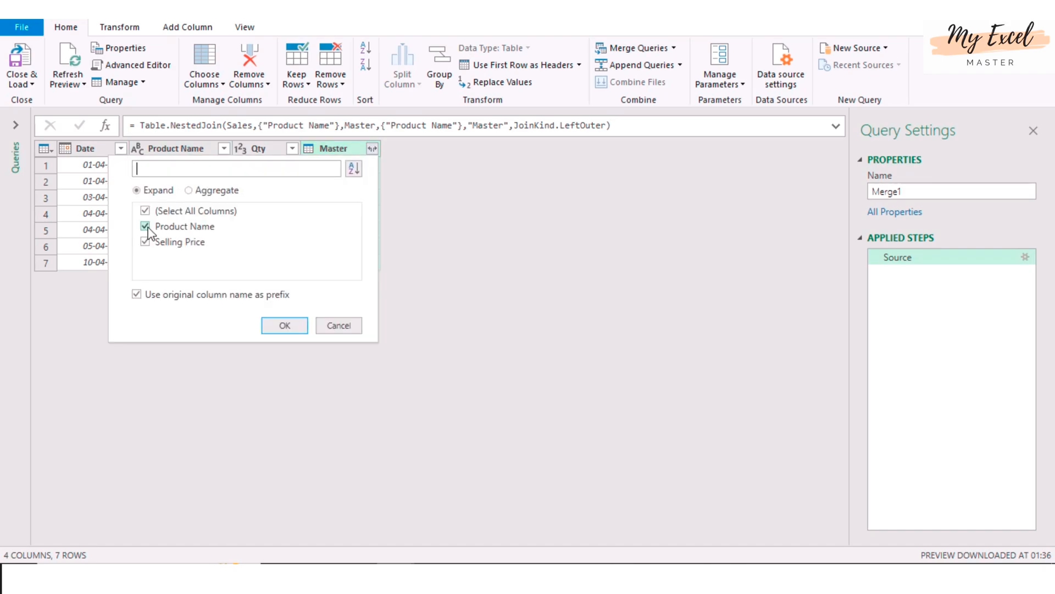
left_click(144, 226)
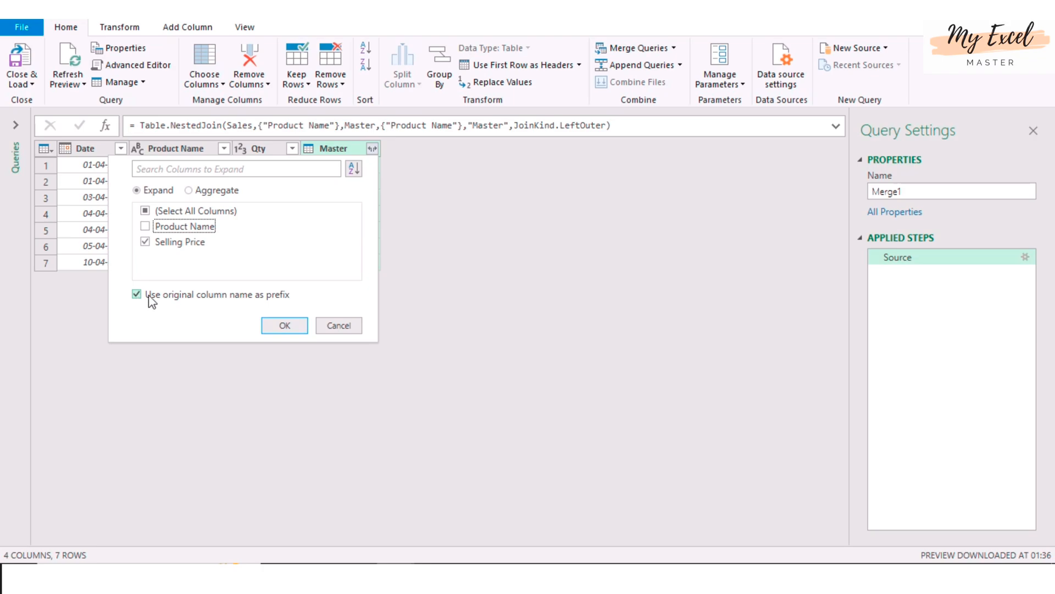
left_click(143, 294)
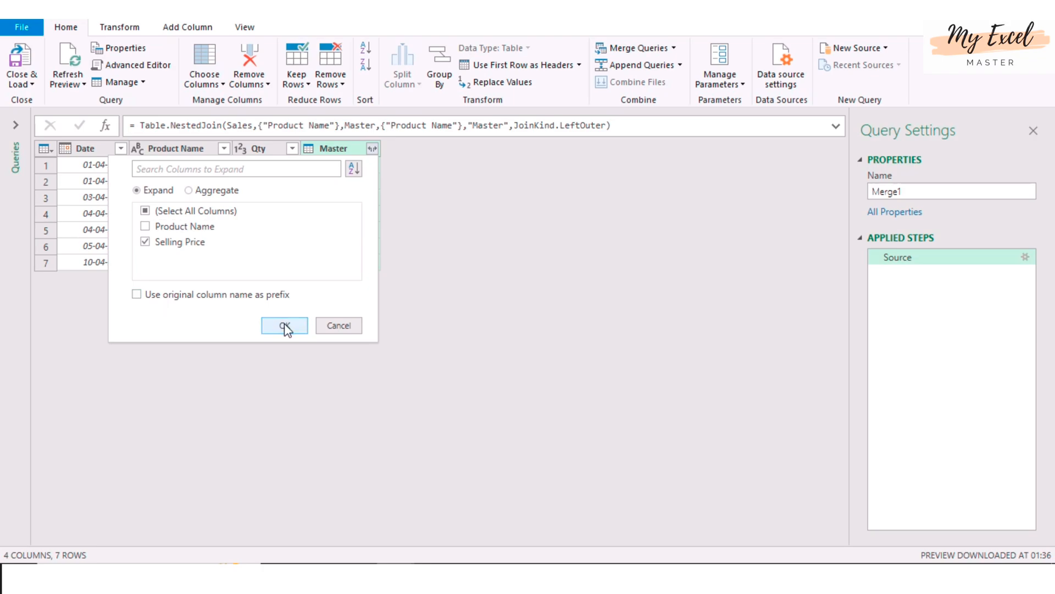
left_click(284, 325)
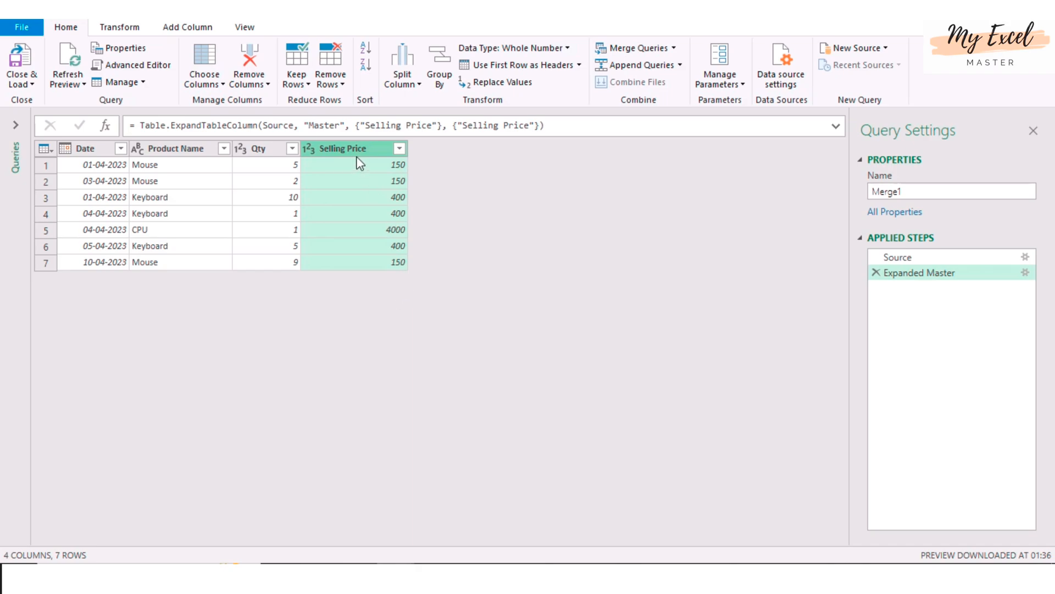
mouse_move(375, 168)
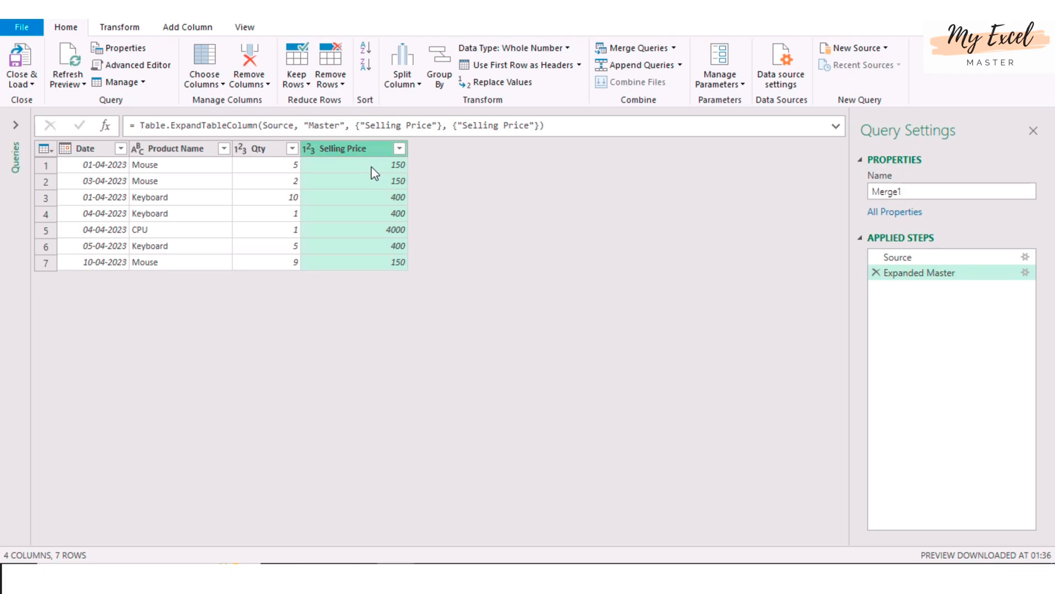
mouse_move(420, 196)
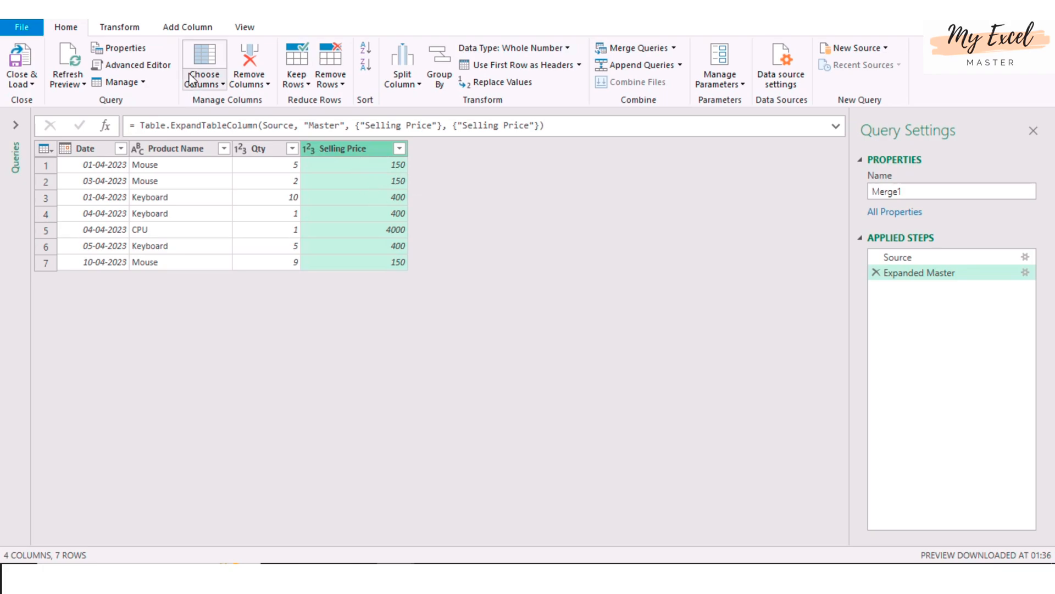
left_click(188, 27)
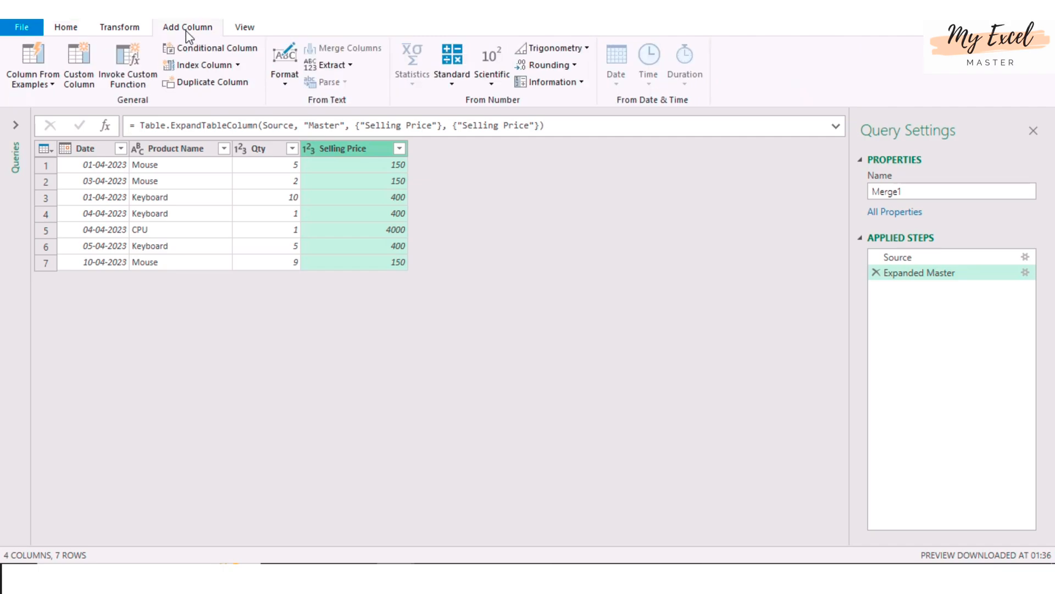
mouse_move(78, 64)
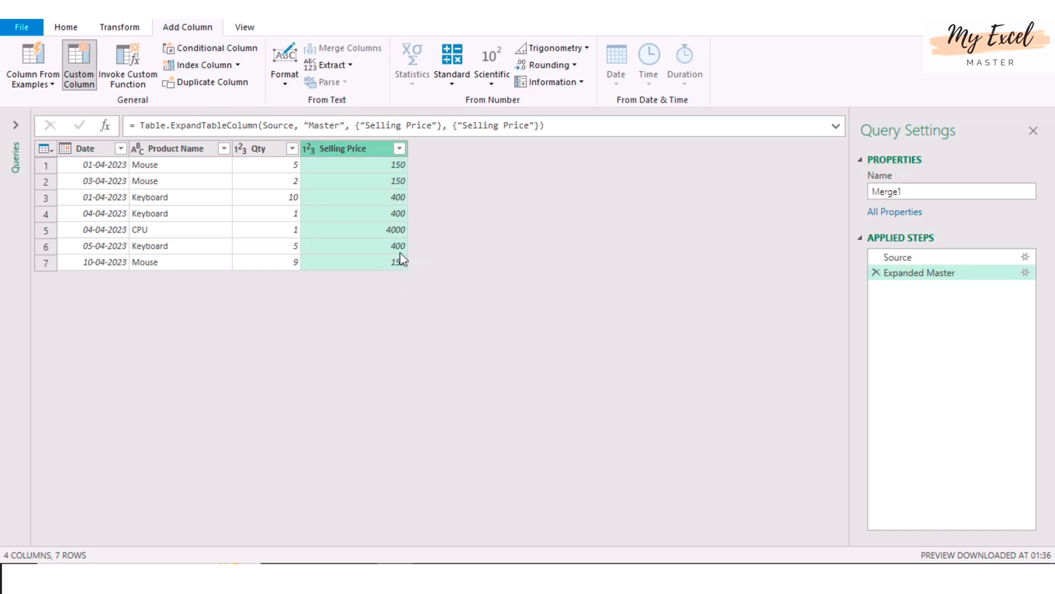
Step: Add custom column Total Sale Value as [Qty]*[Selling Price] and check its results
left_click(78, 64)
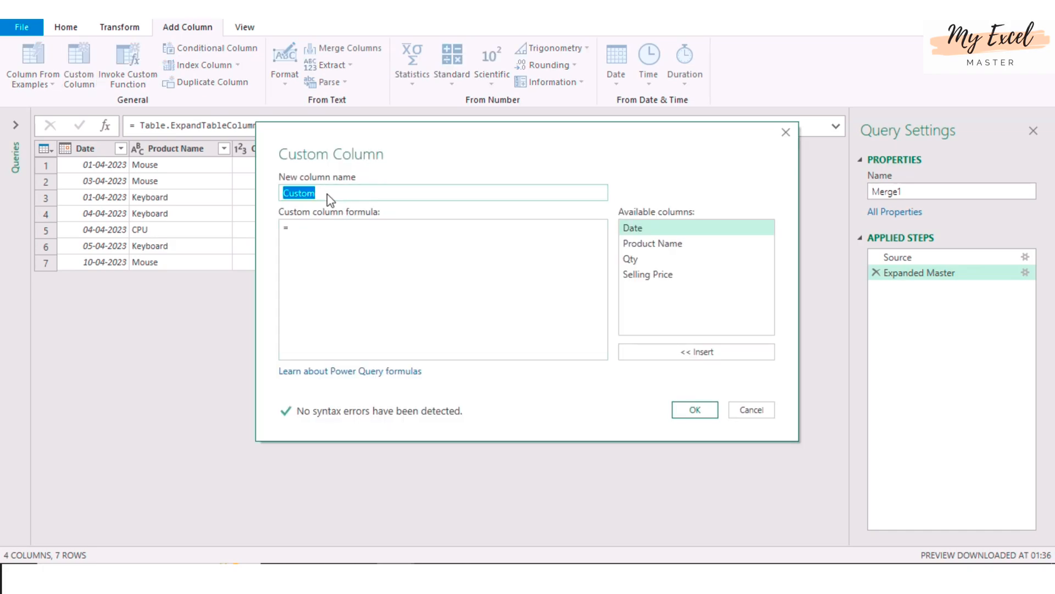
type("Sales")
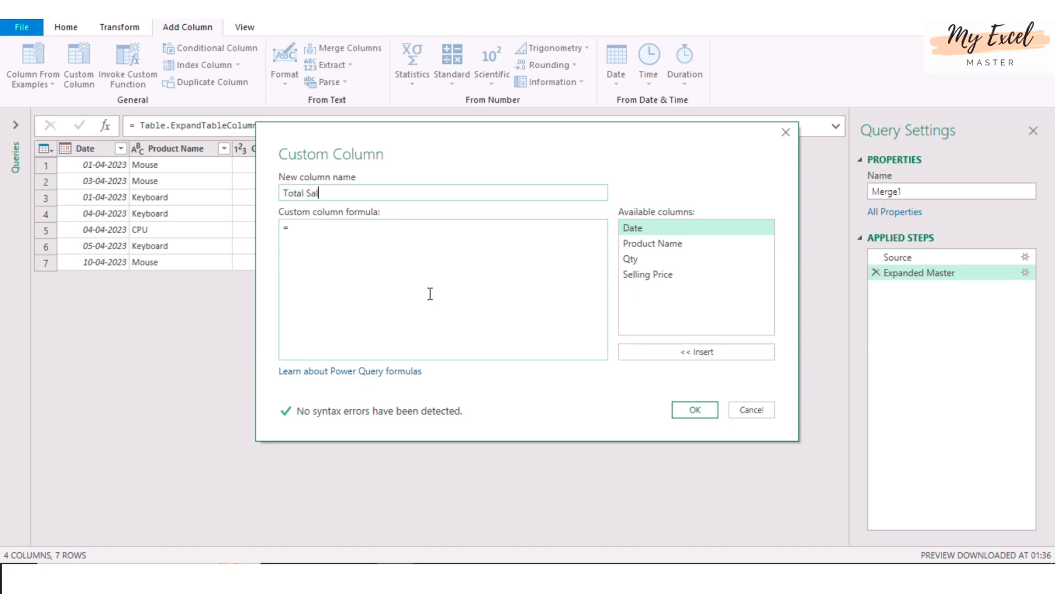
type("e")
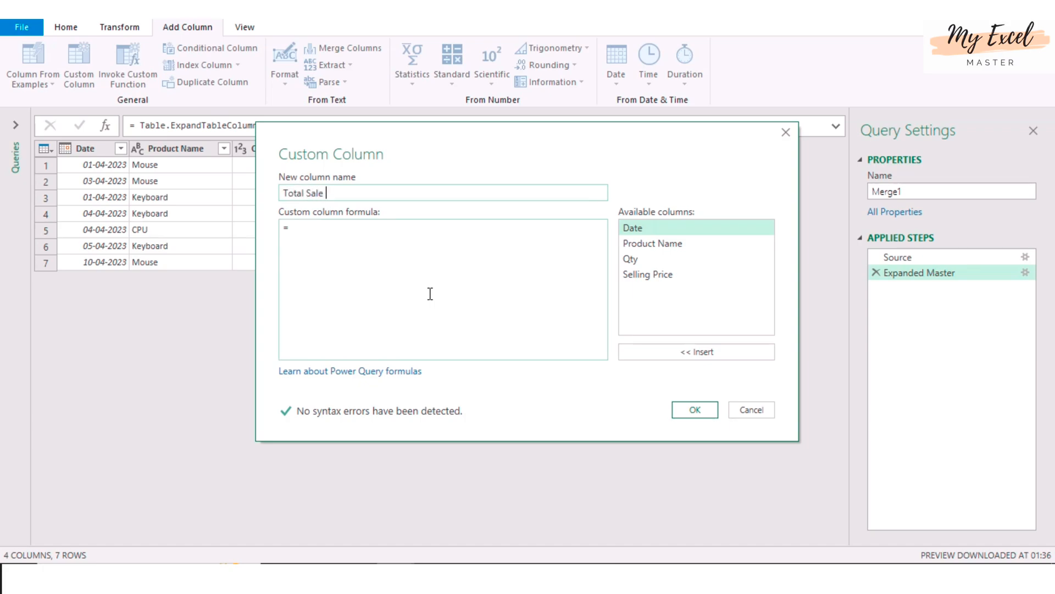
type("Value")
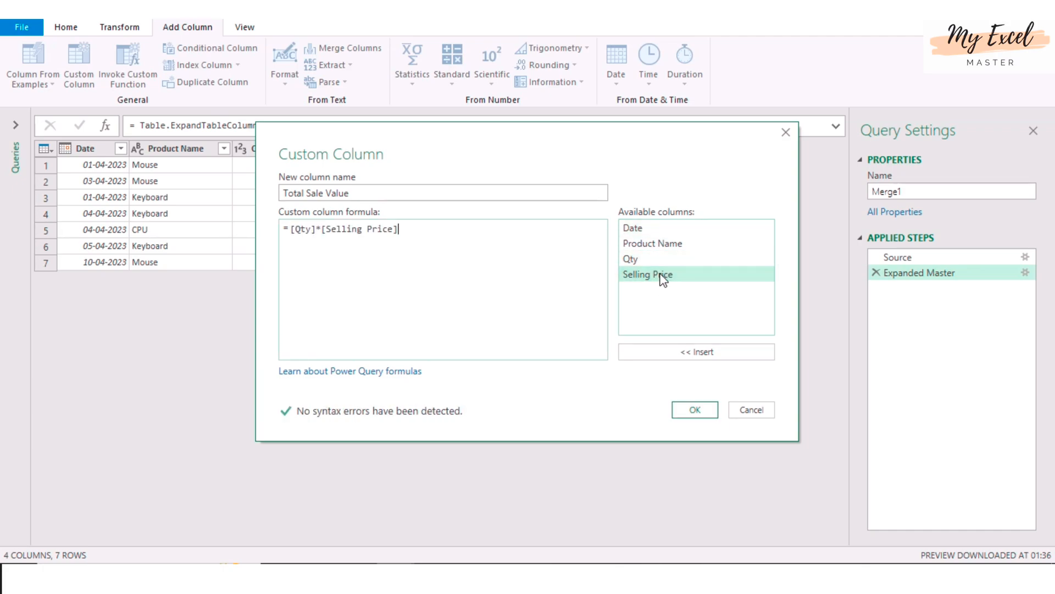
mouse_move(348, 421)
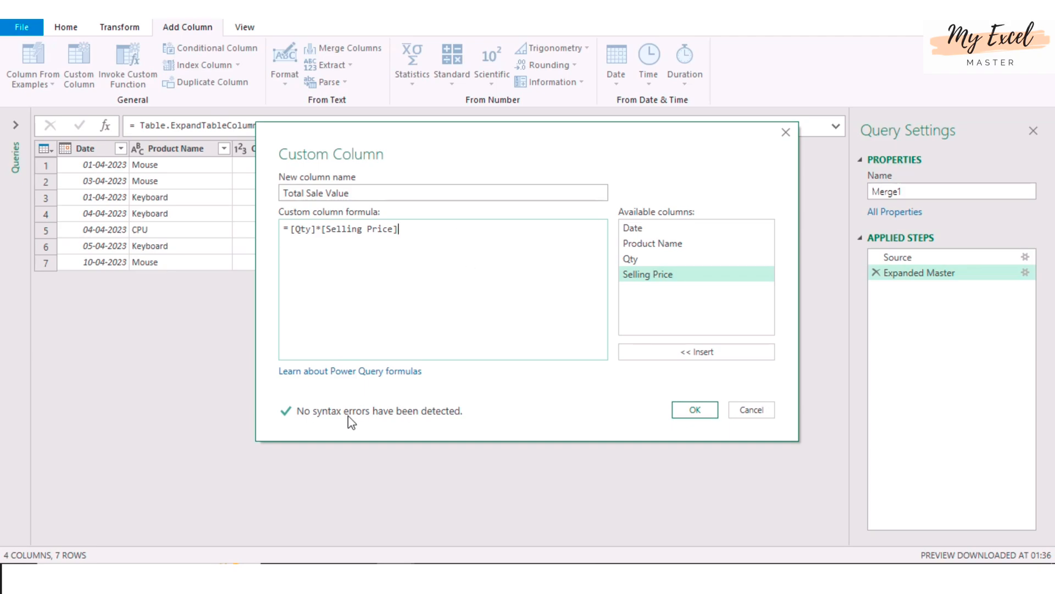
left_click(694, 409)
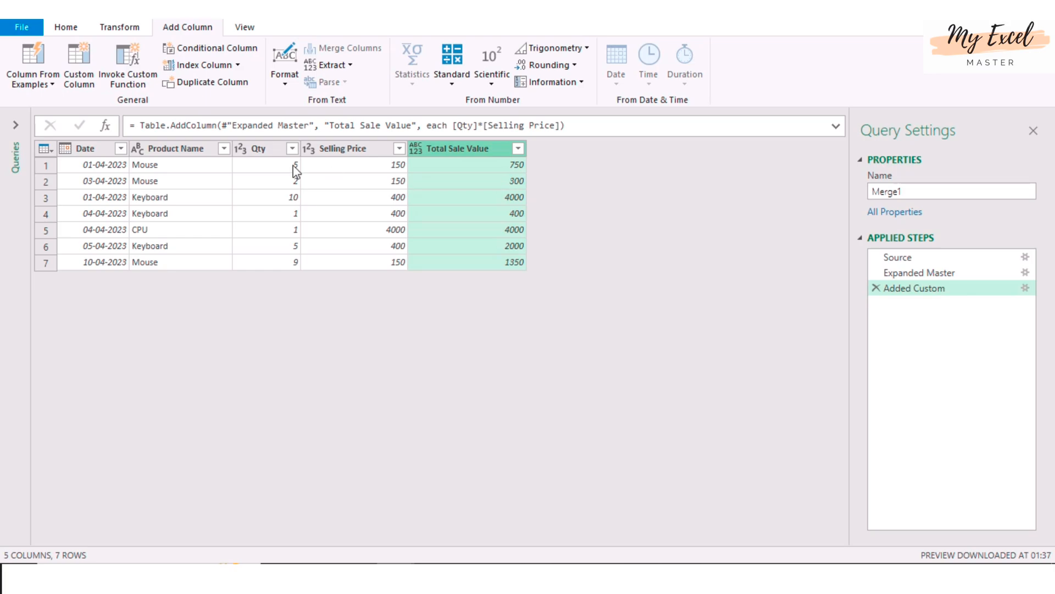
mouse_move(468, 176)
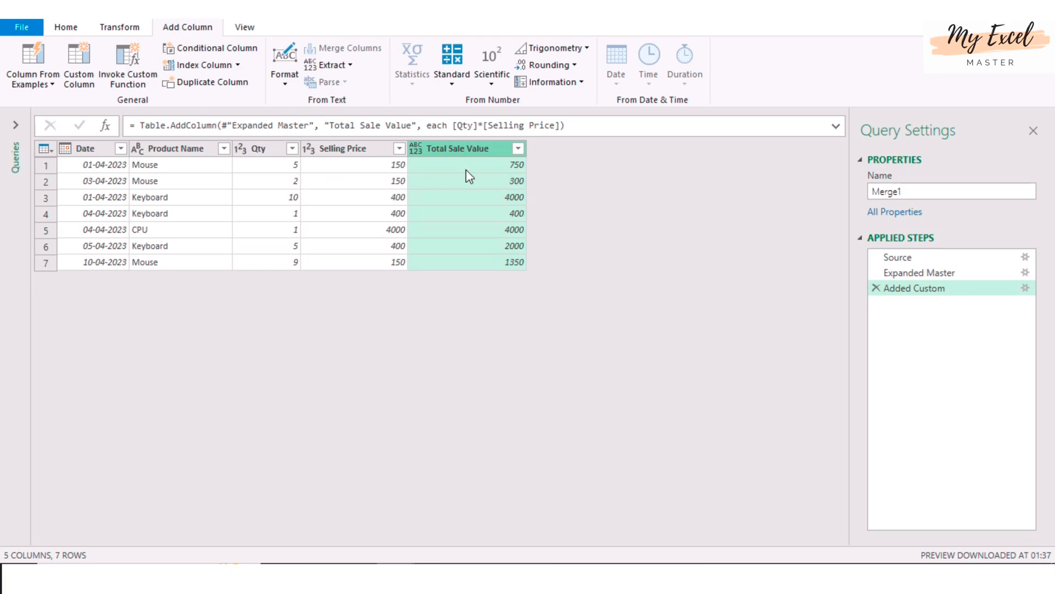
left_click(468, 165)
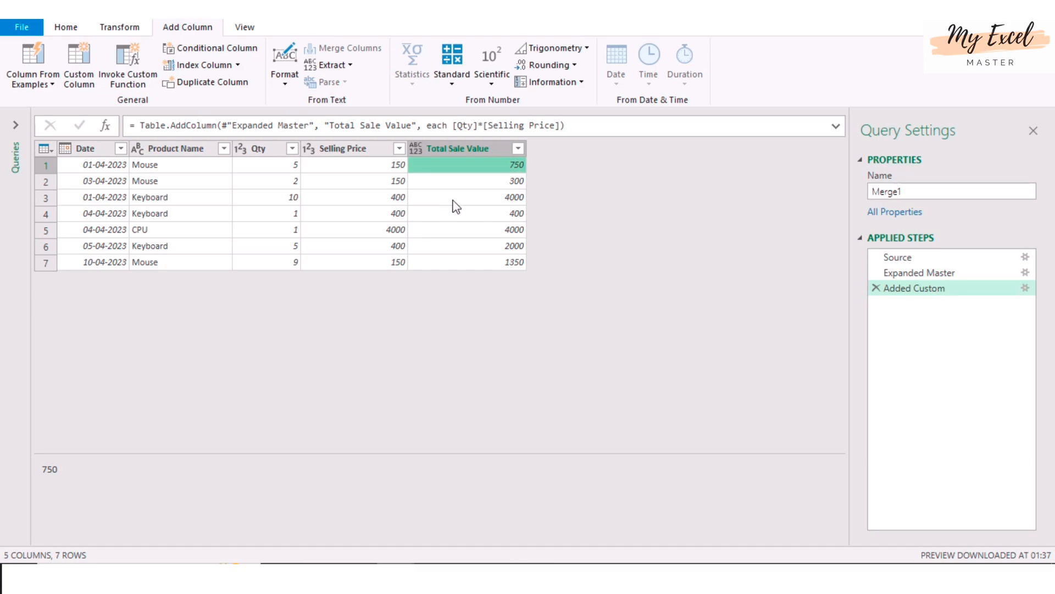
left_click(467, 197)
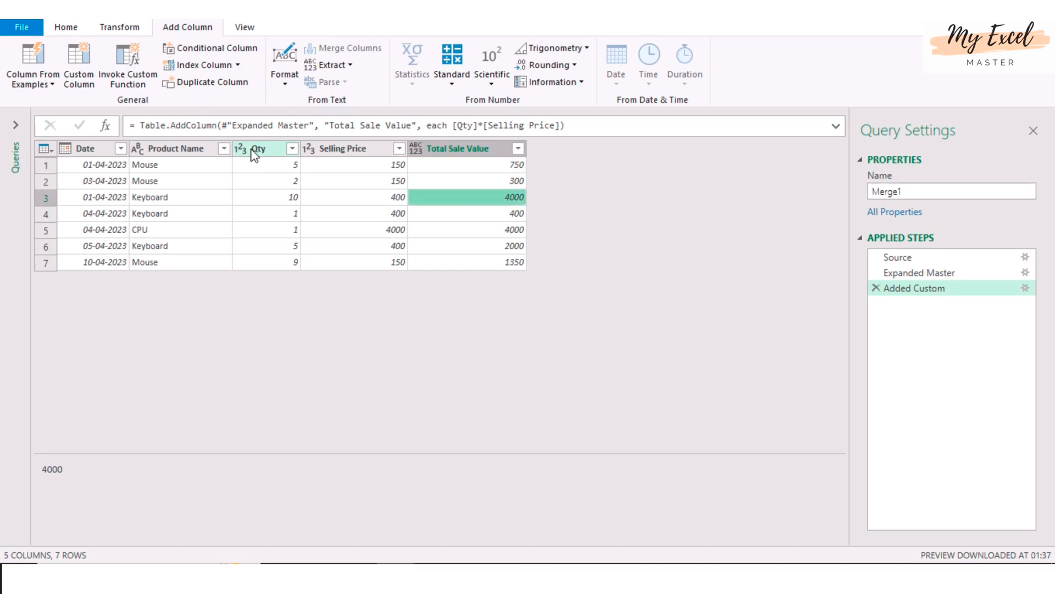
left_click(343, 149)
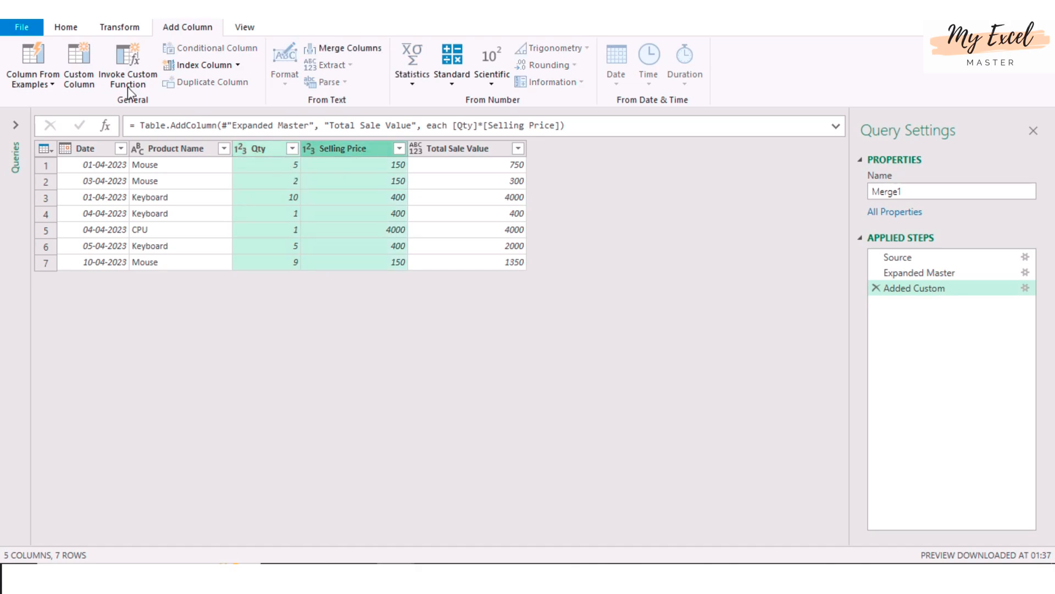
Step: Remove the Qty and Selling Price columns and rename the query Total_Sales
left_click(65, 27)
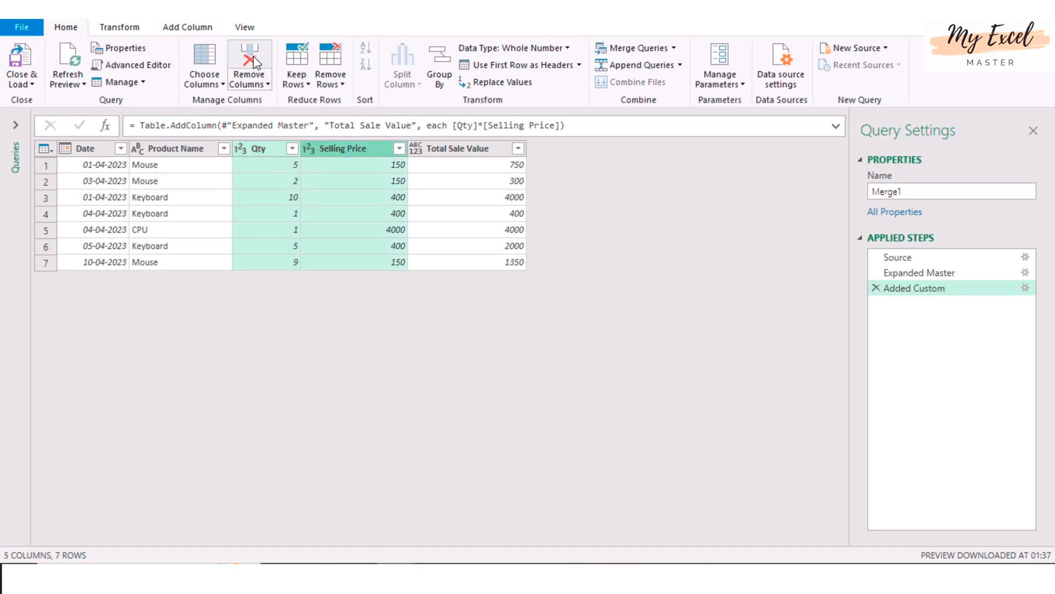
left_click(249, 64)
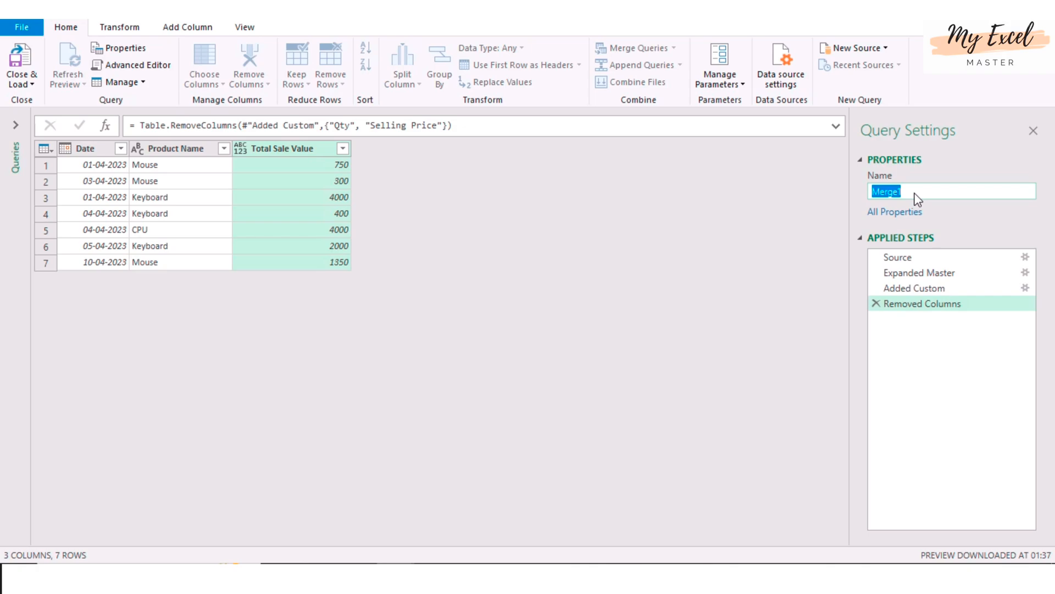
type("Total_Sales")
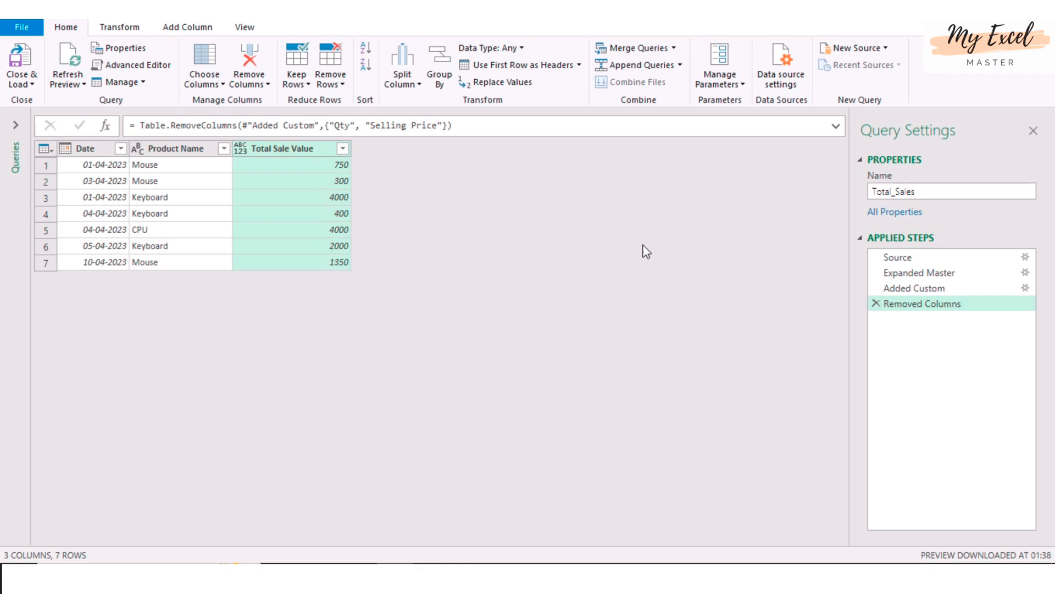
Step: Load Total_Sales as a table into the existing worksheet at $F$4
left_click(21, 66)
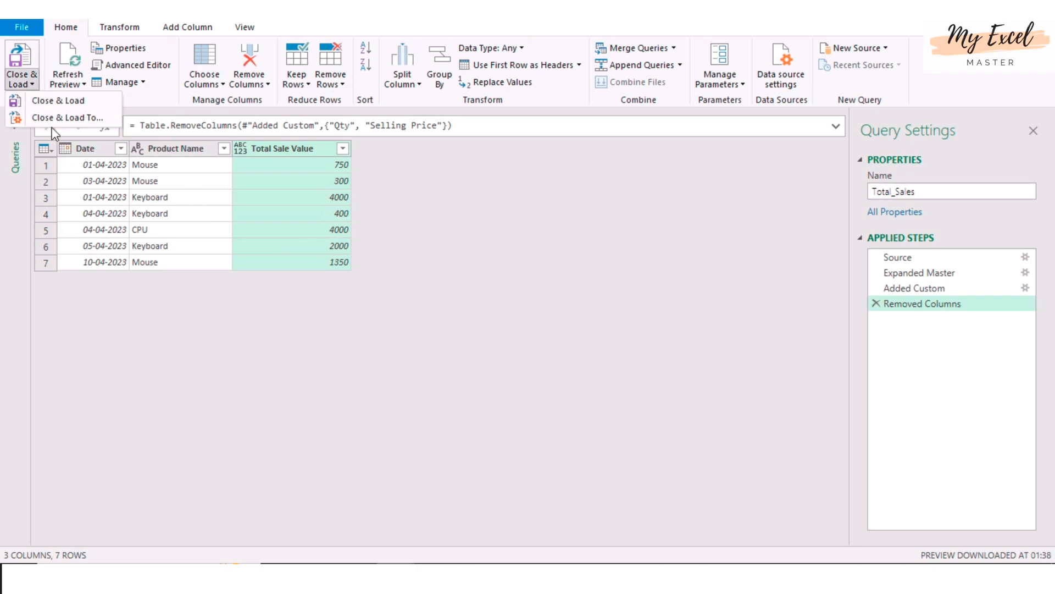
left_click(57, 100)
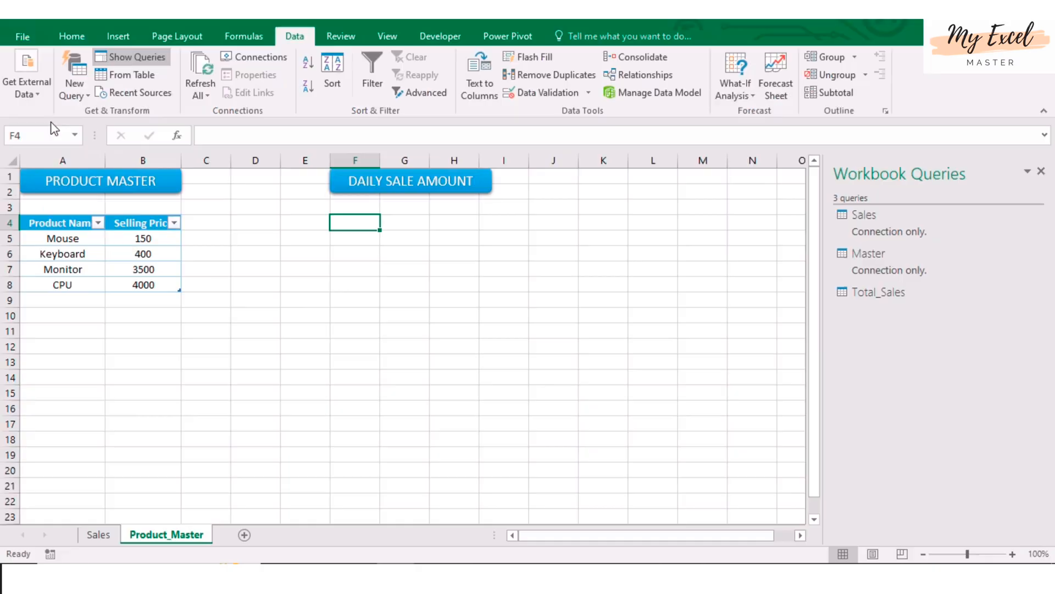
mouse_move(384, 316)
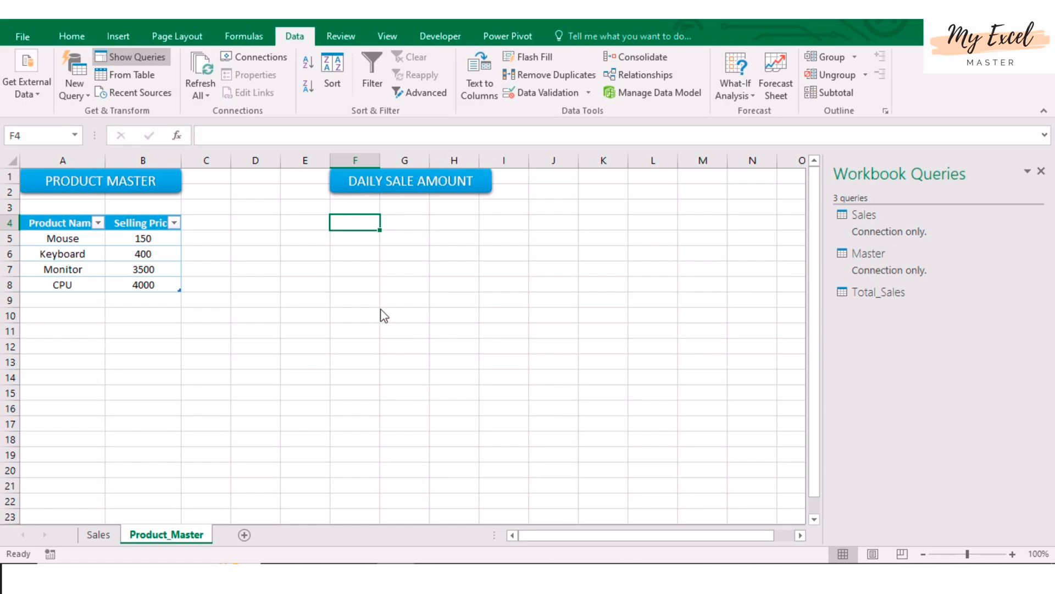
mouse_move(389, 317)
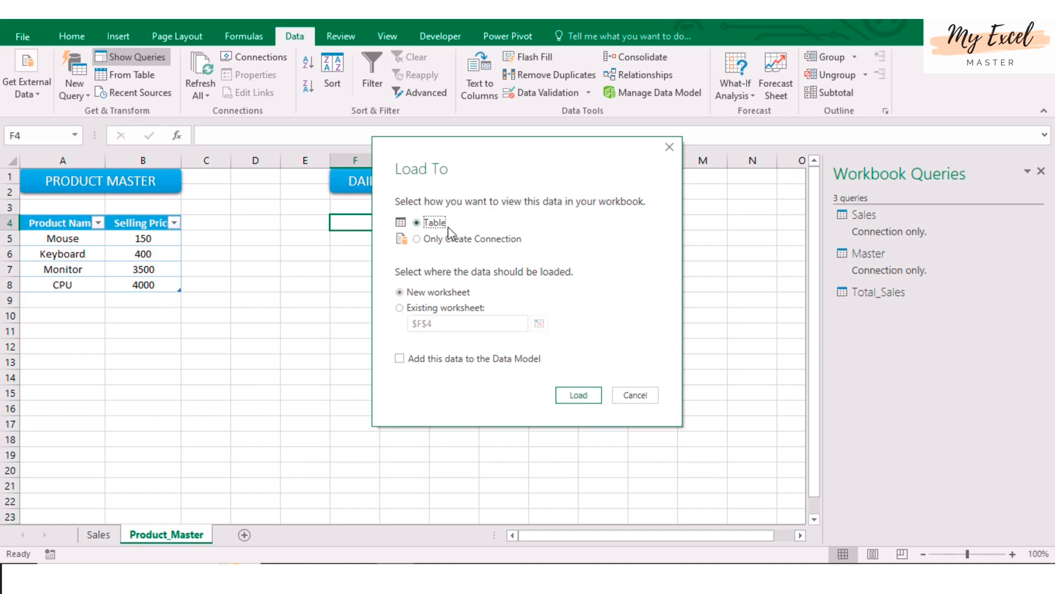
left_click(400, 308)
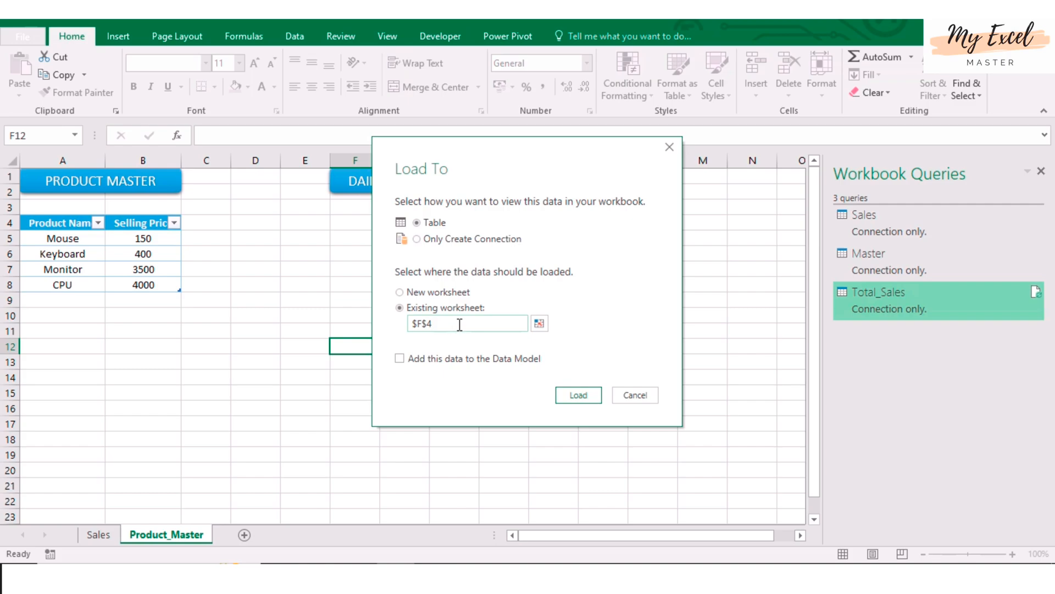
left_click(578, 395)
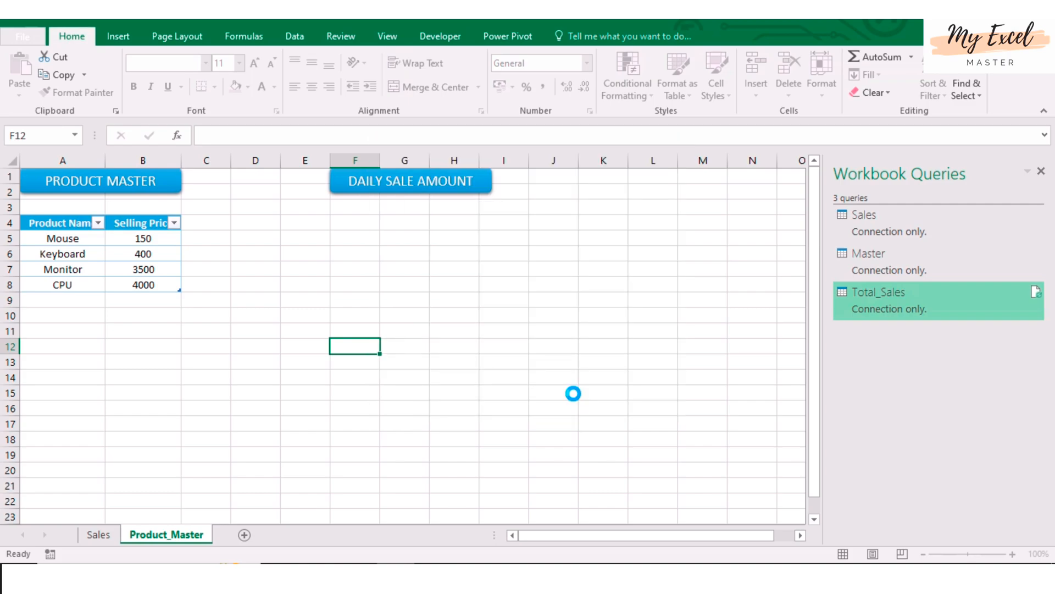
double_click(876, 291)
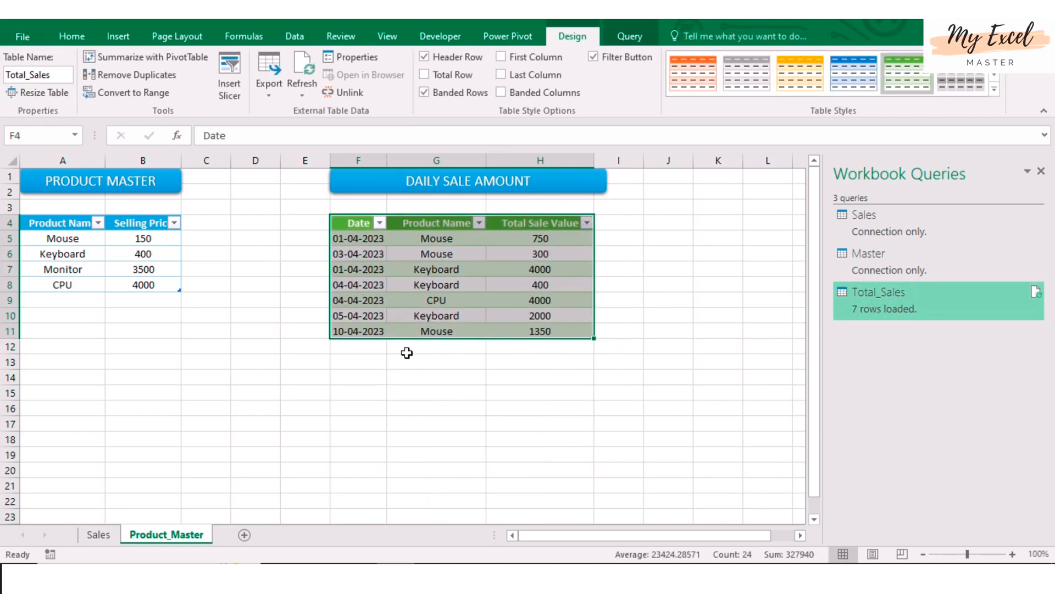
Step: Apply a blue table style to the loaded Total_Sales table
left_click(436, 269)
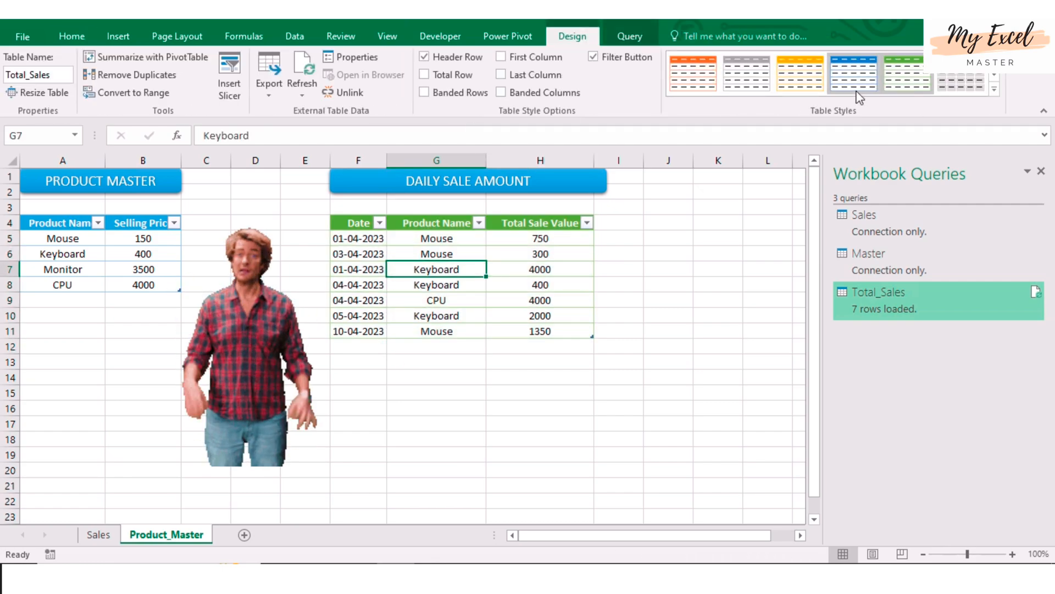
left_click(995, 91)
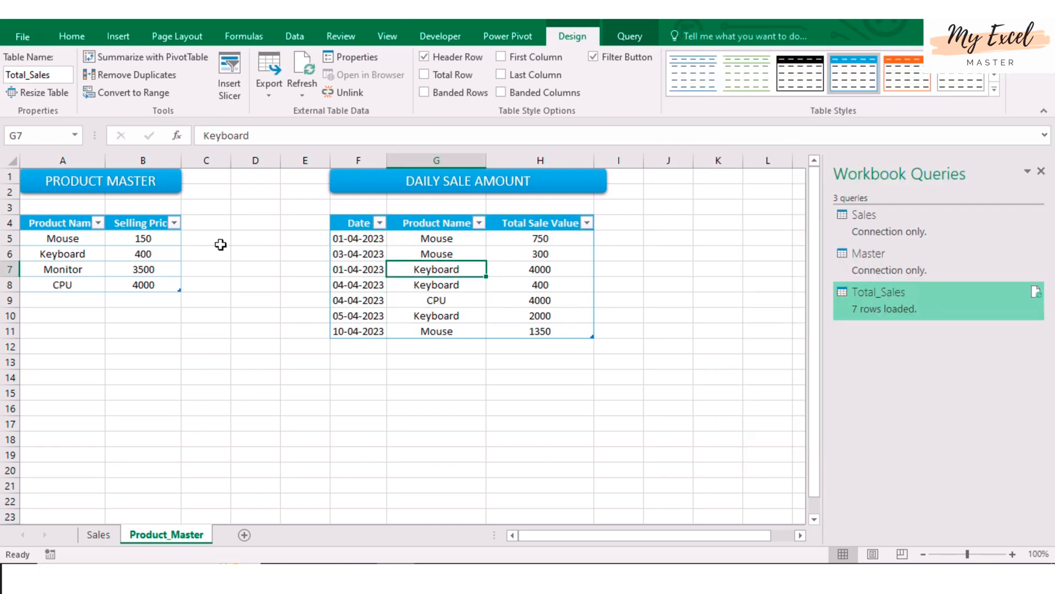
left_click(436, 284)
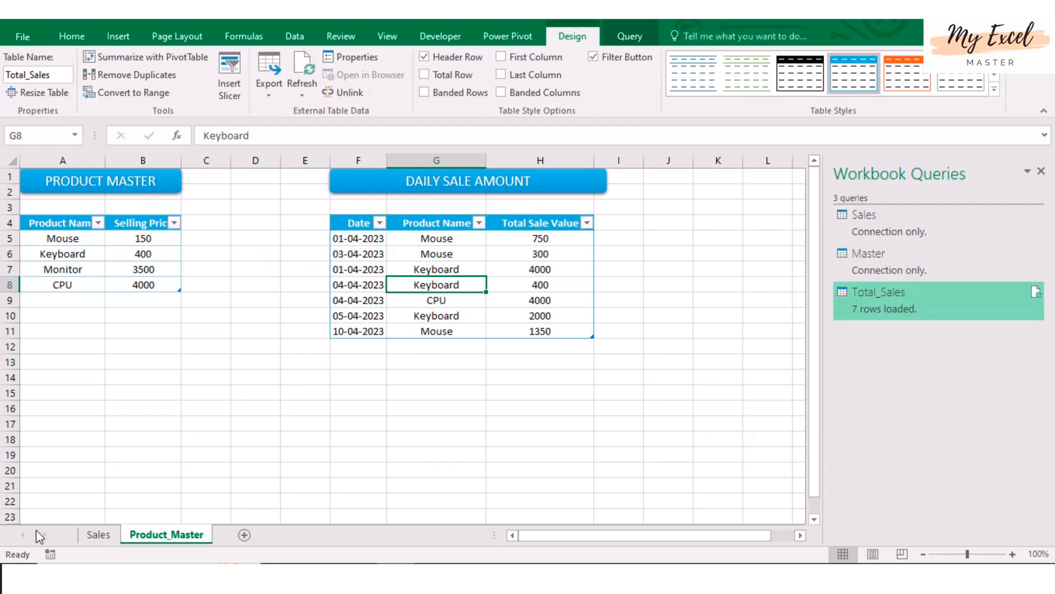
Step: Compare Sales quantity 9 with the Mouse sale value 300, ending on Sales
left_click(98, 533)
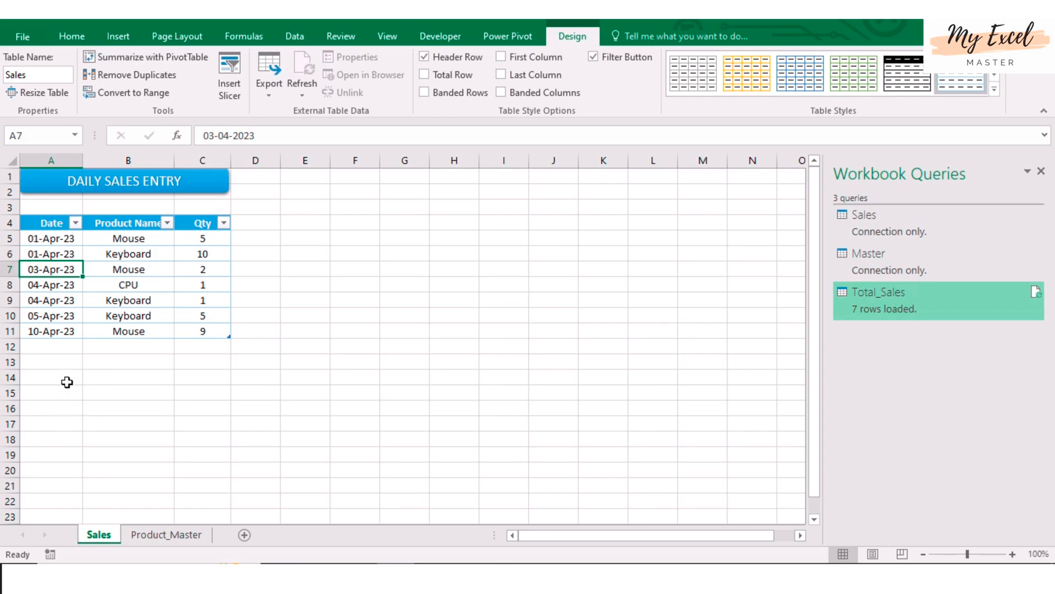
left_click(128, 301)
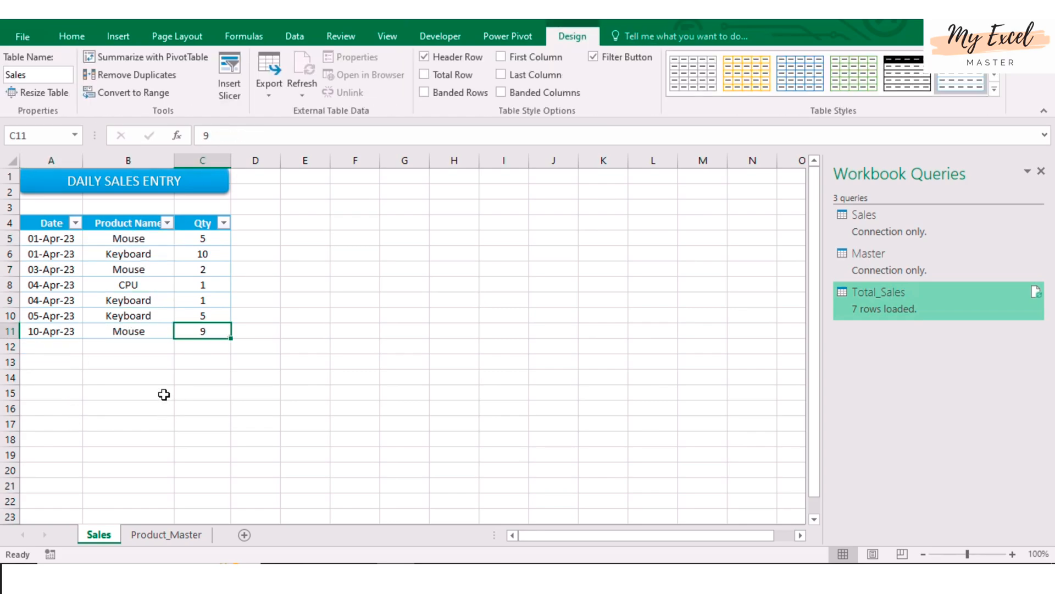
left_click(166, 535)
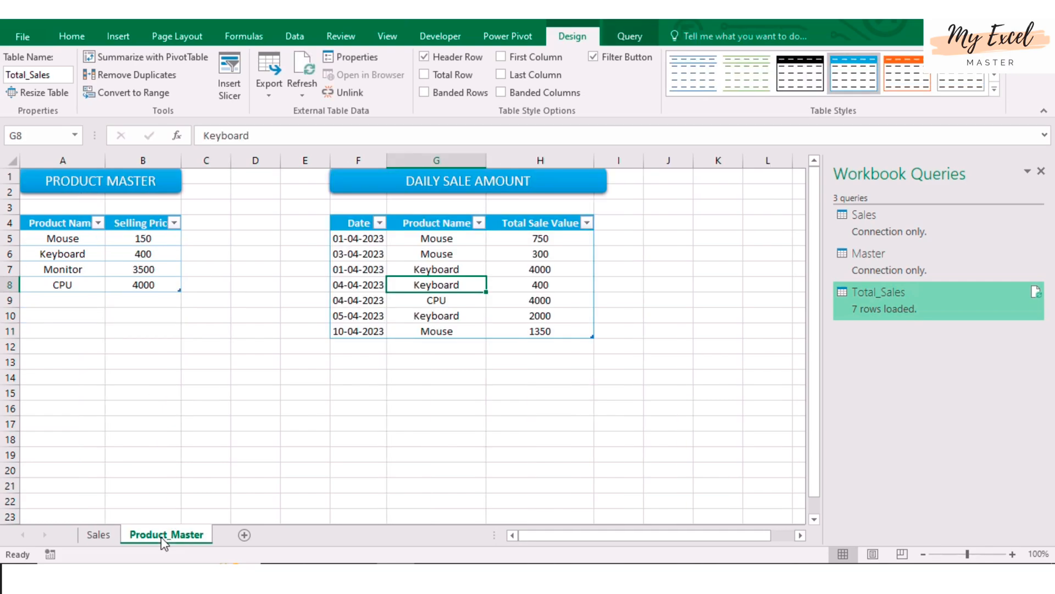
mouse_move(438, 233)
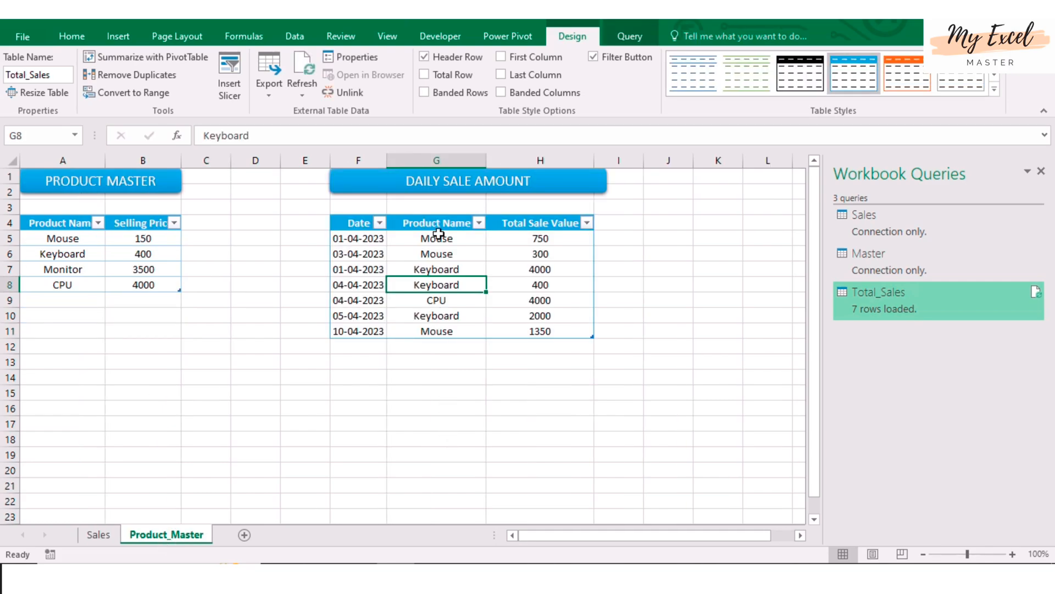
left_click(540, 254)
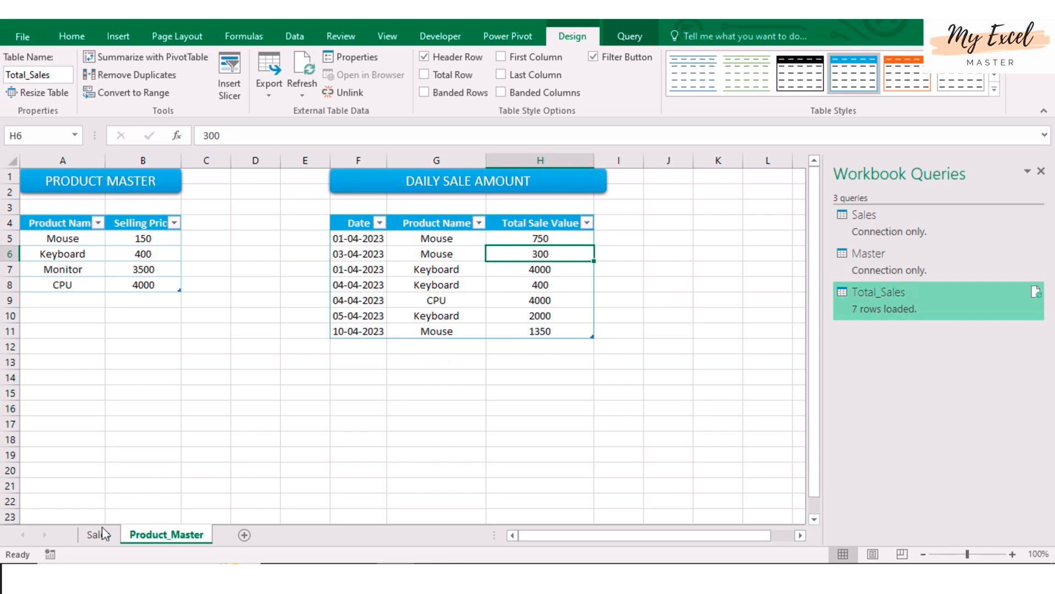
left_click(92, 534)
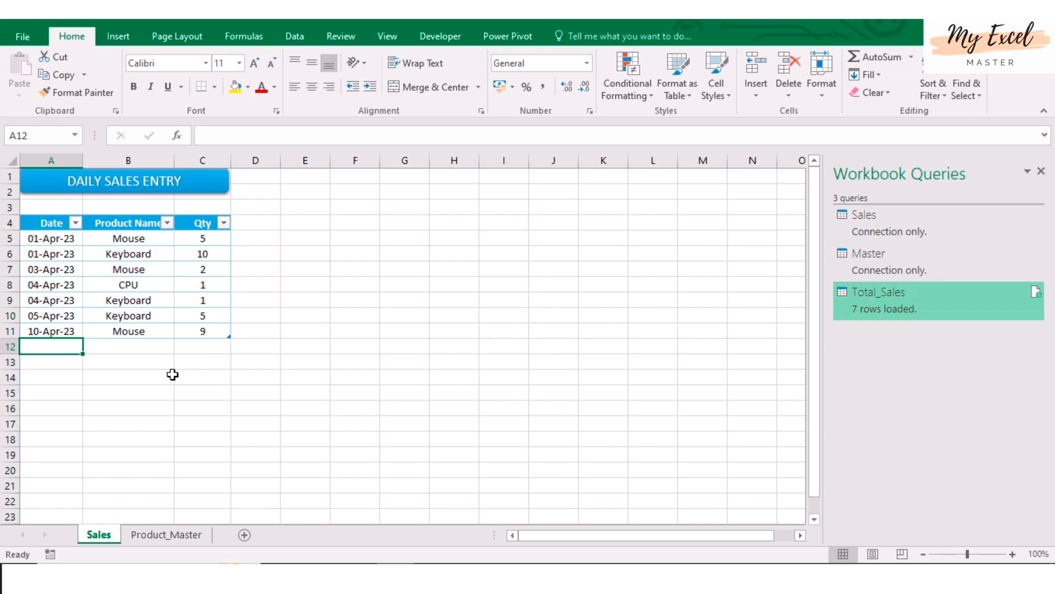
Step: Enter an 11-Apr-23 CPU sale of quantity 5 in row 12, then return to Product_Master
type("11/")
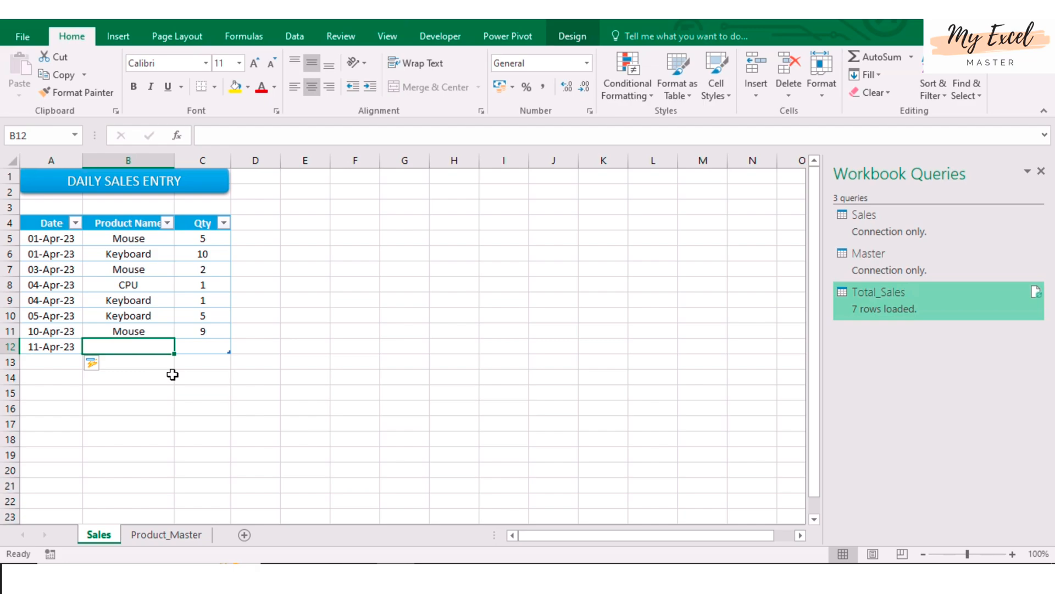
type("CPU")
left_click(203, 346)
type("5")
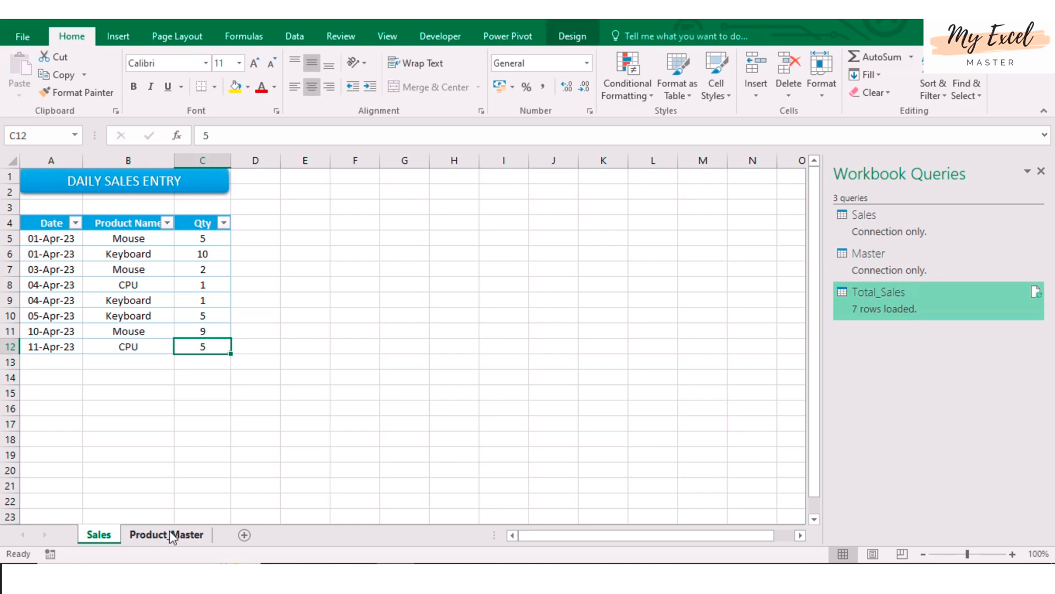
left_click(166, 534)
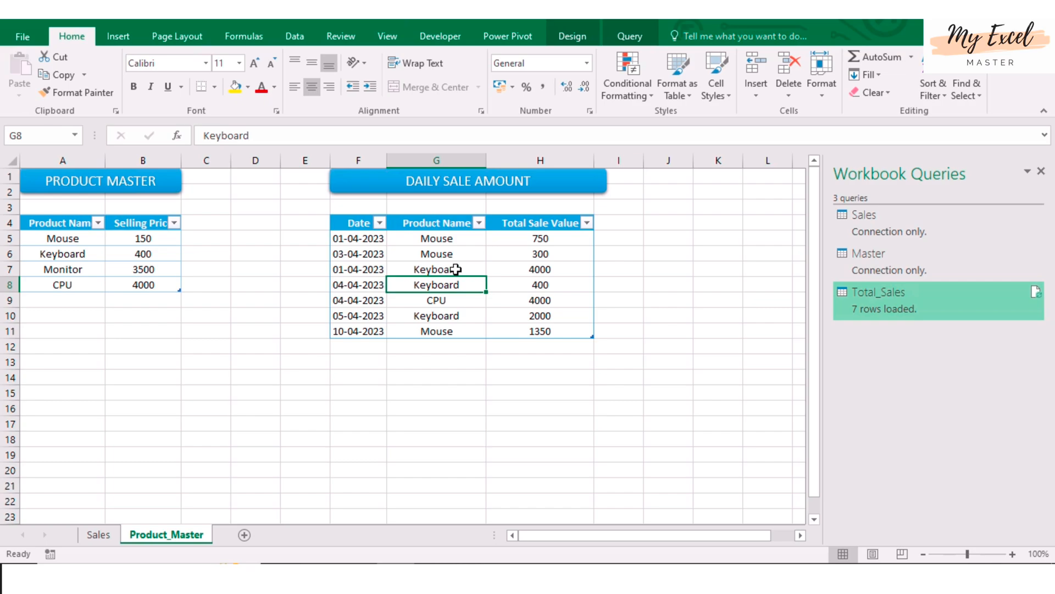
mouse_move(464, 285)
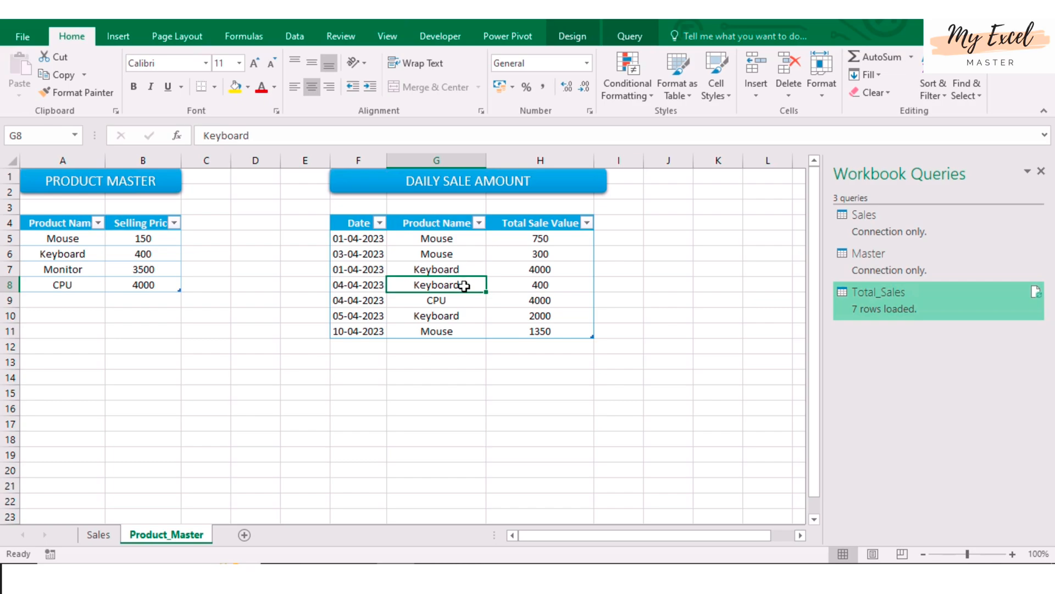
mouse_move(428, 285)
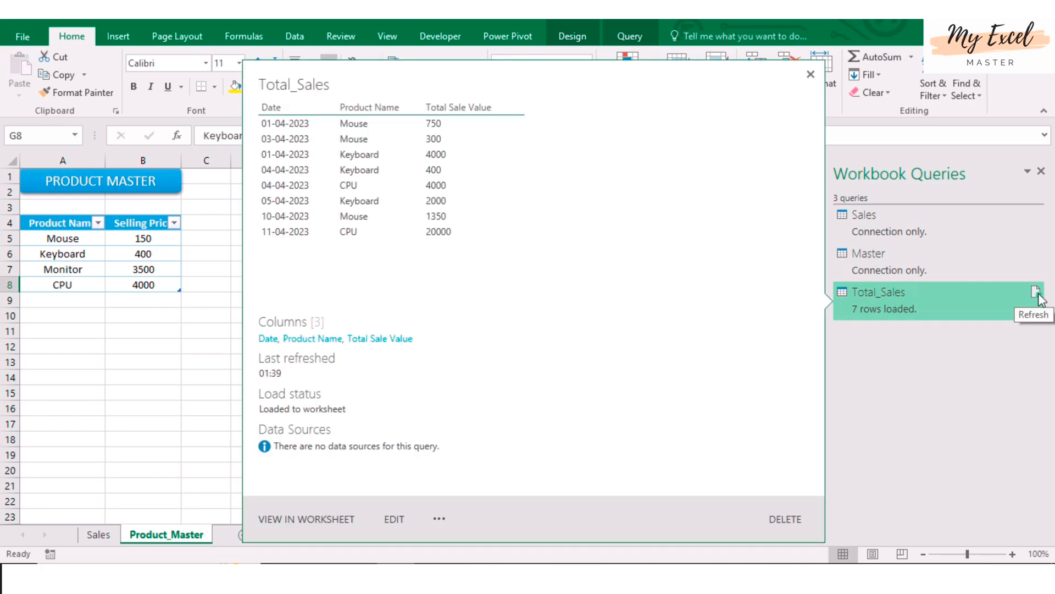
Step: Refresh Total_Sales and verify the new 11-Apr-23 CPU row worth 20000
left_click(1035, 291)
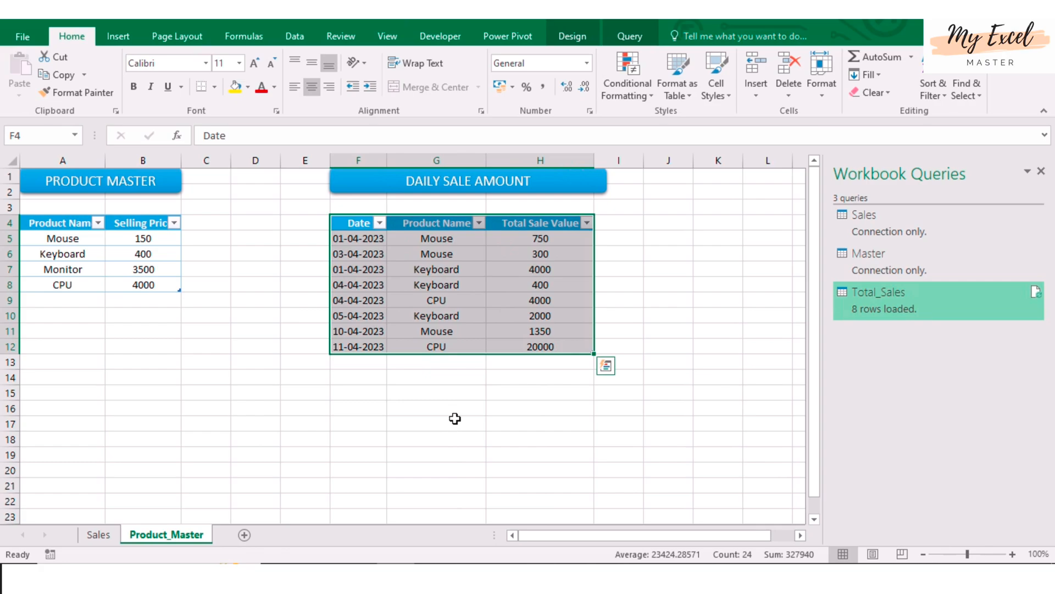
left_click(98, 534)
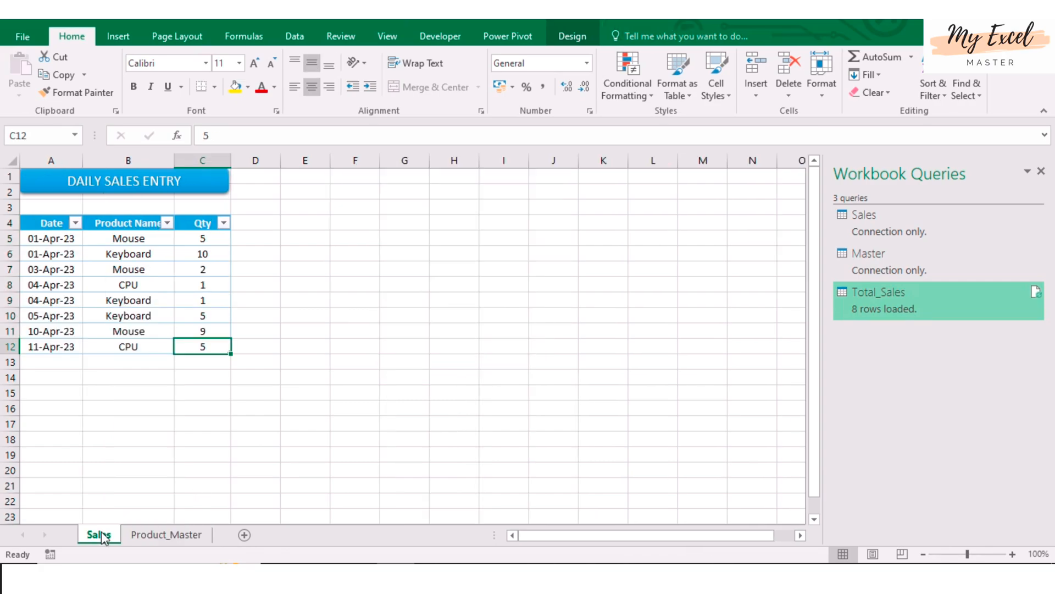
left_click(166, 534)
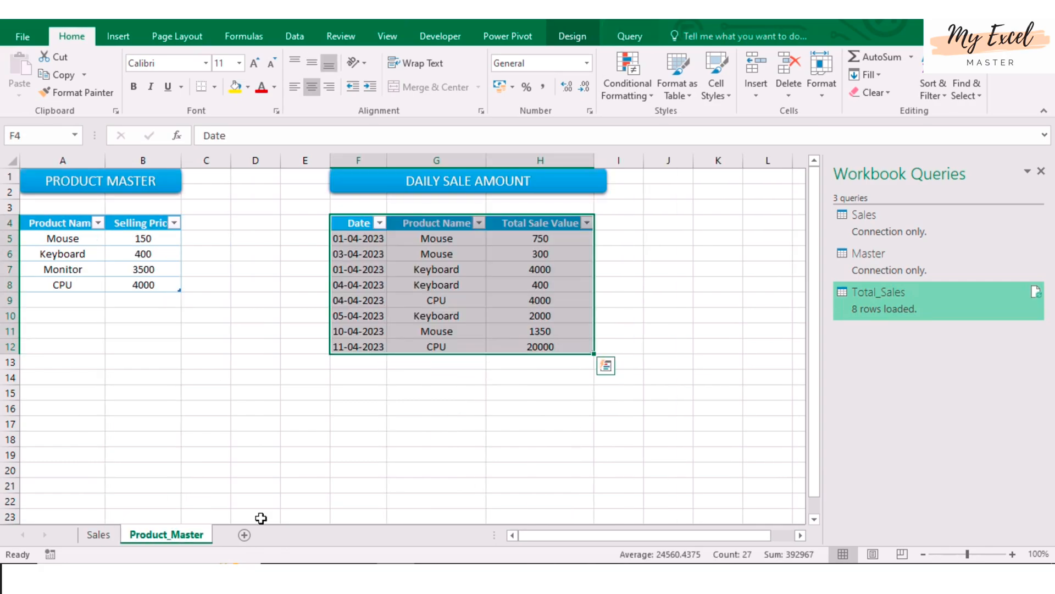
left_click(436, 346)
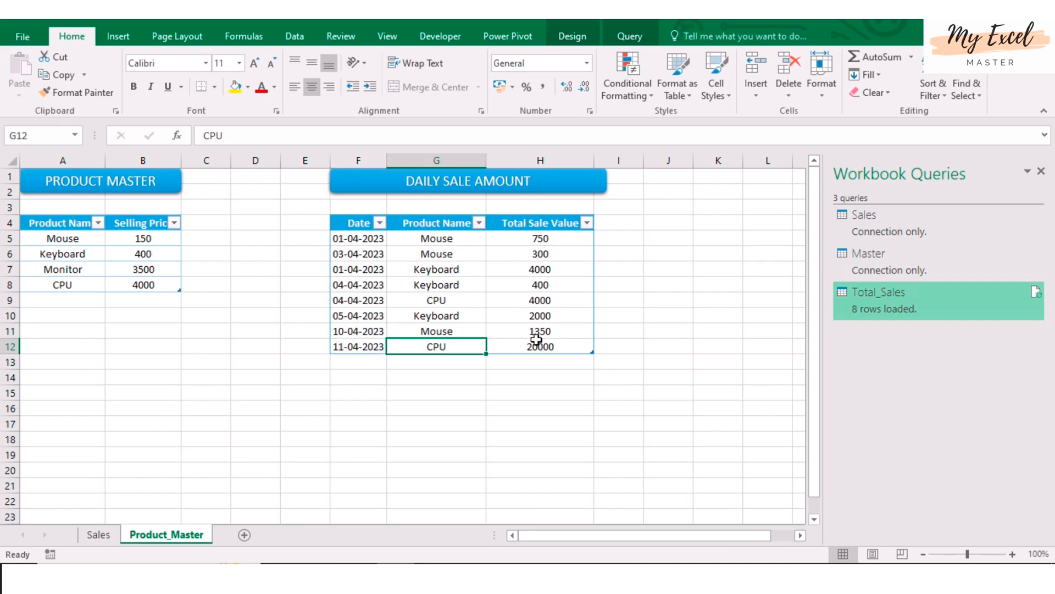
left_click(539, 346)
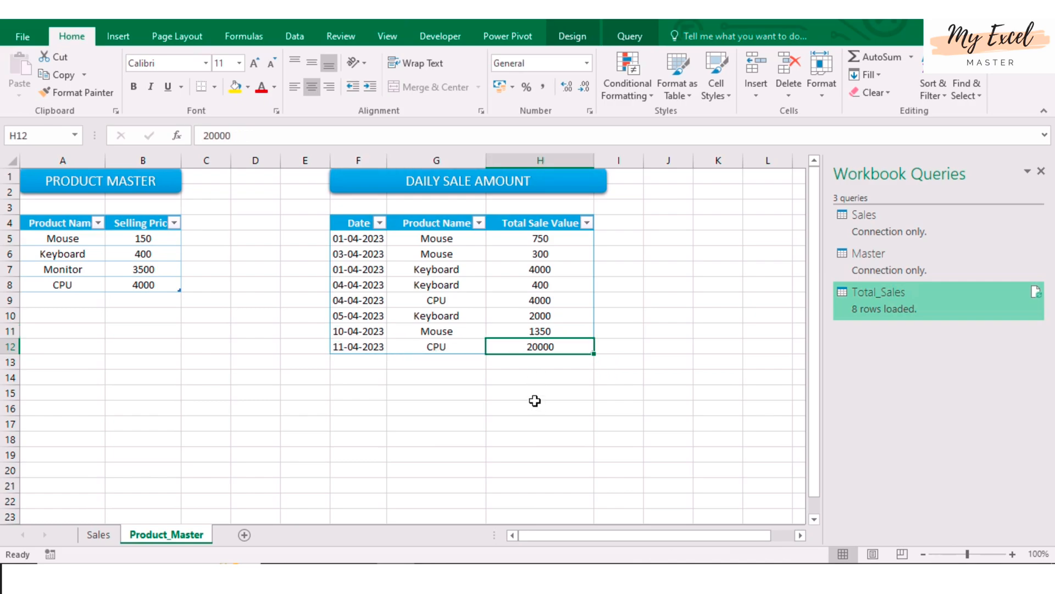
mouse_move(535, 375)
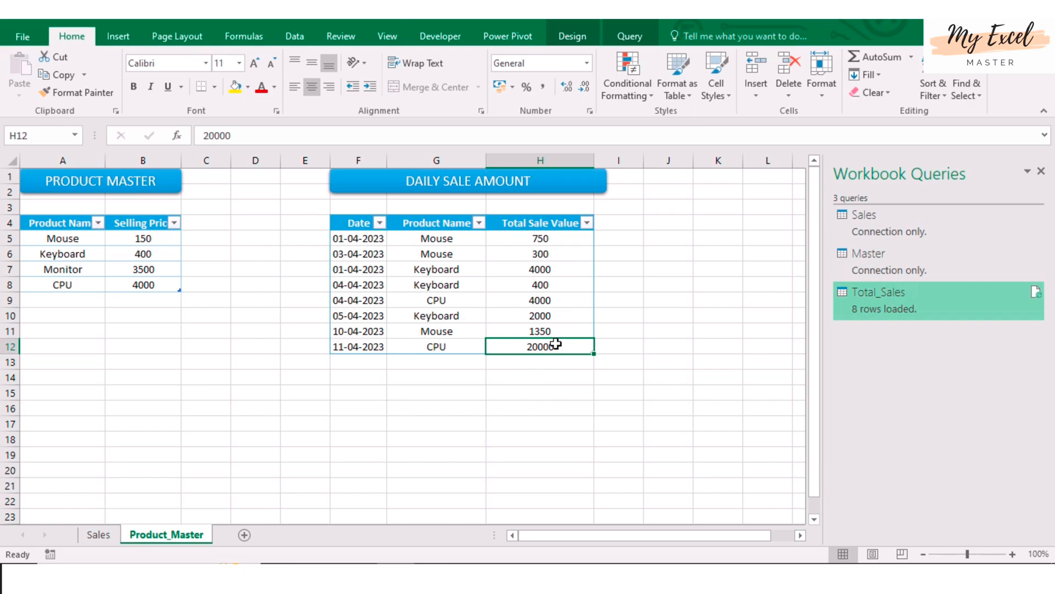
Step: Enable the table's Totals Row so Total Sale Value sums to 32800
right_click(539, 346)
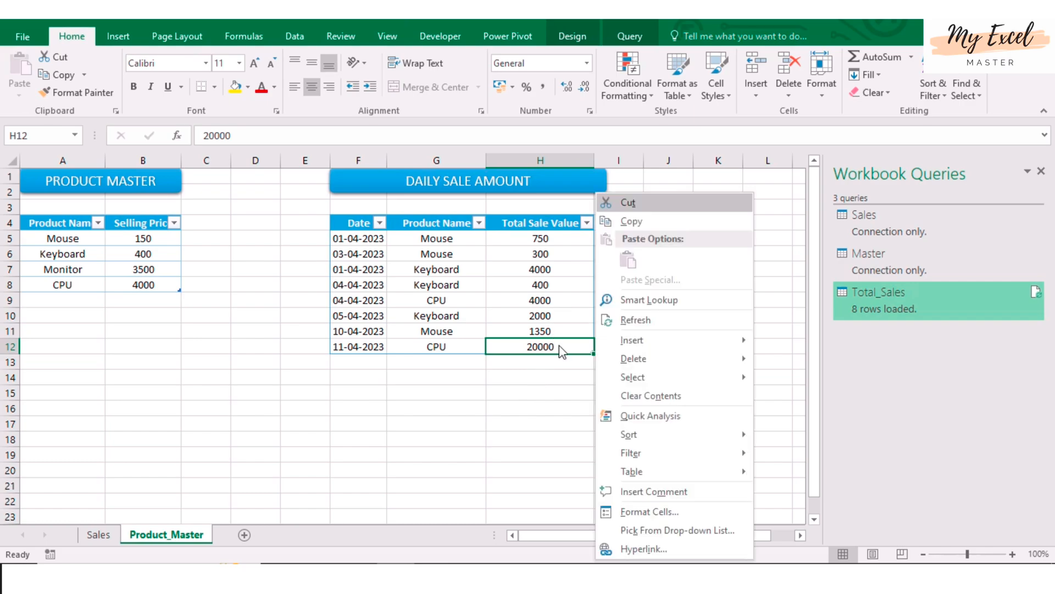
mouse_move(632, 471)
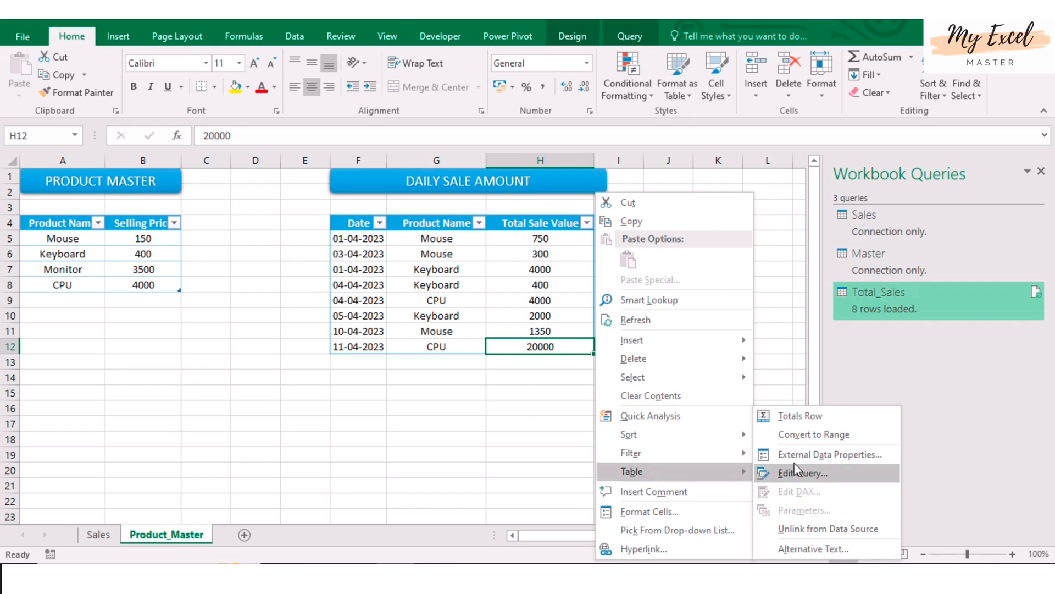
left_click(801, 416)
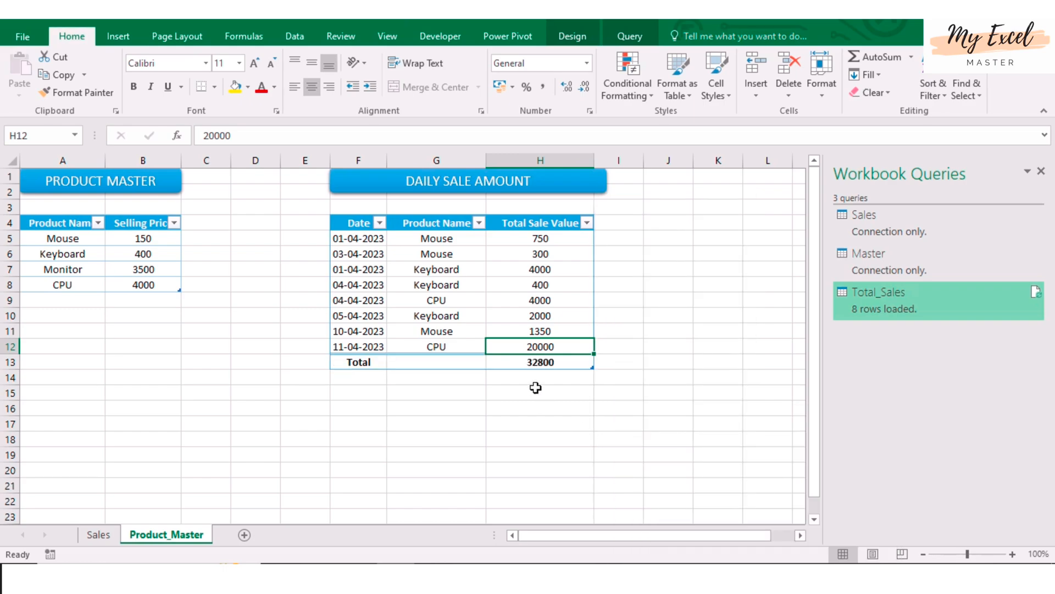